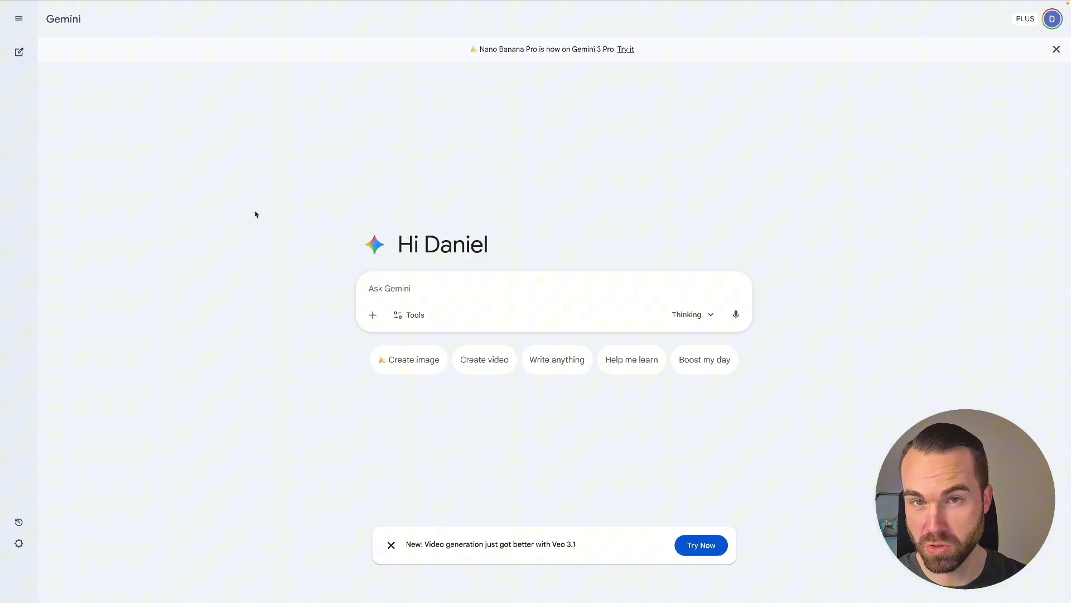
mouse_move(673, 176)
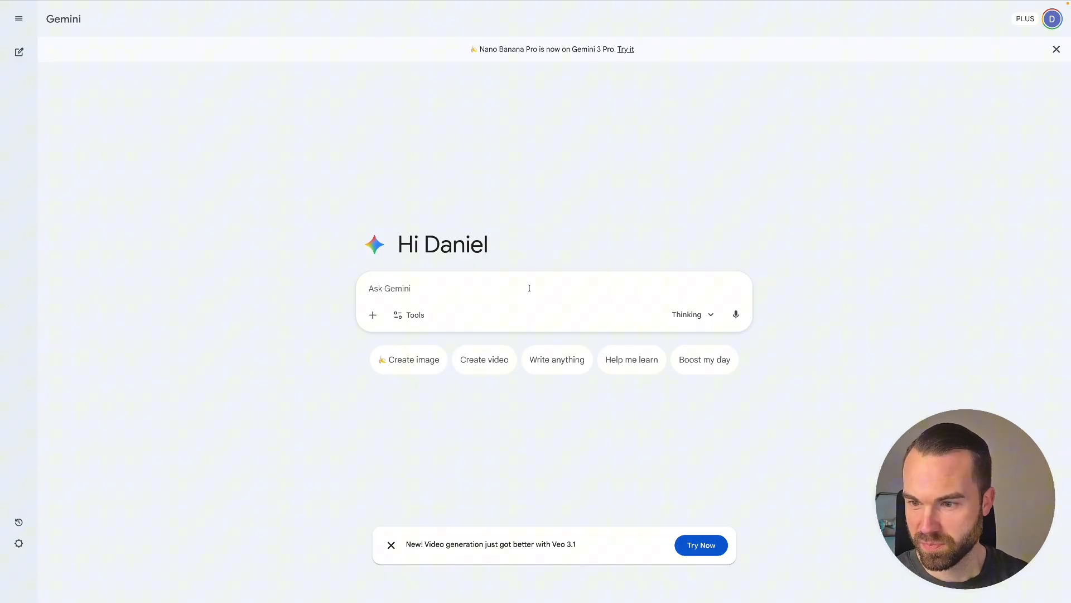
mouse_move(373, 315)
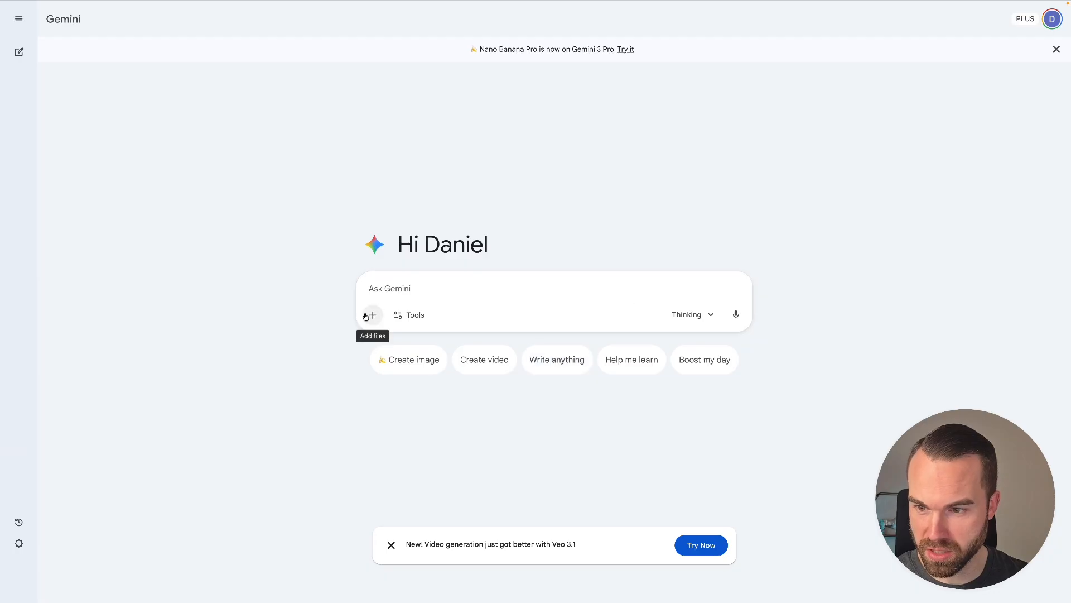
- Switch the Gemini prompt box to Create images mode from the Tools menu
left_click(369, 314)
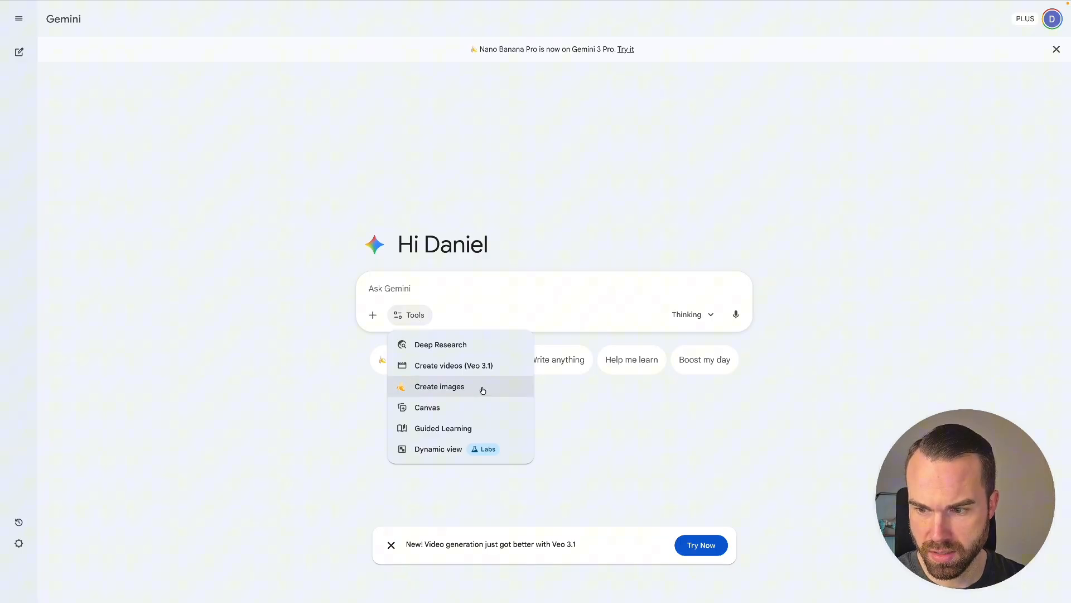
mouse_move(415, 392)
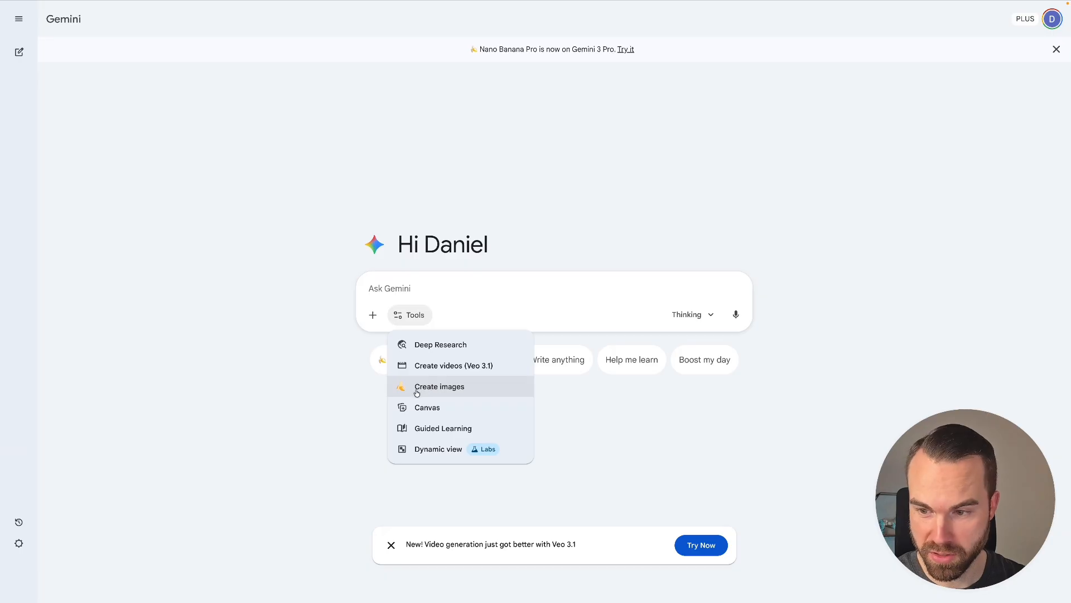
left_click(439, 386)
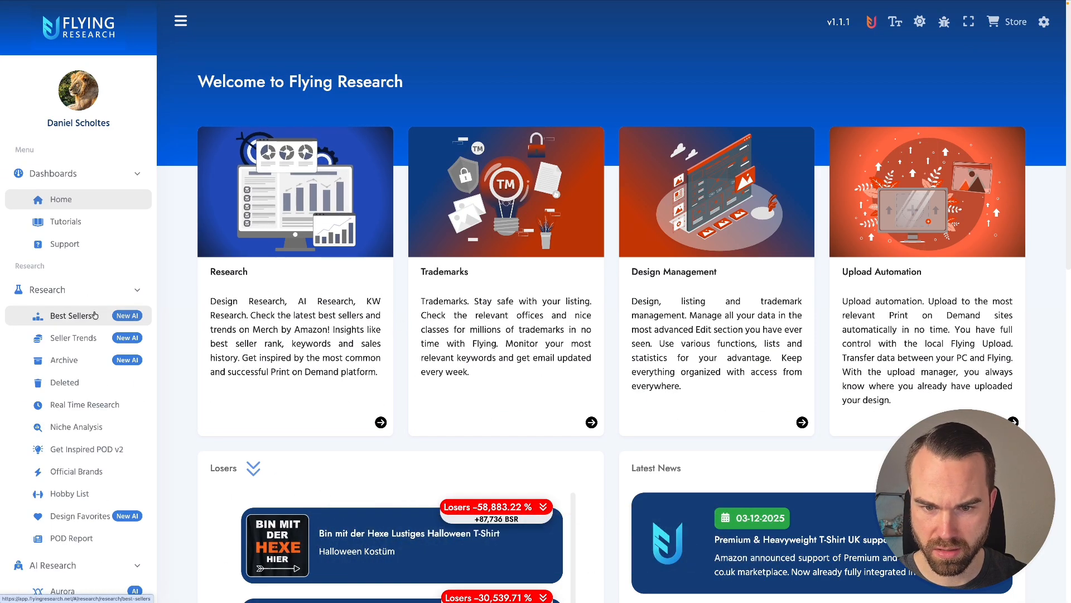
- Download the gaming Santa design from Flying Research's Best Sellers grid
left_click(71, 314)
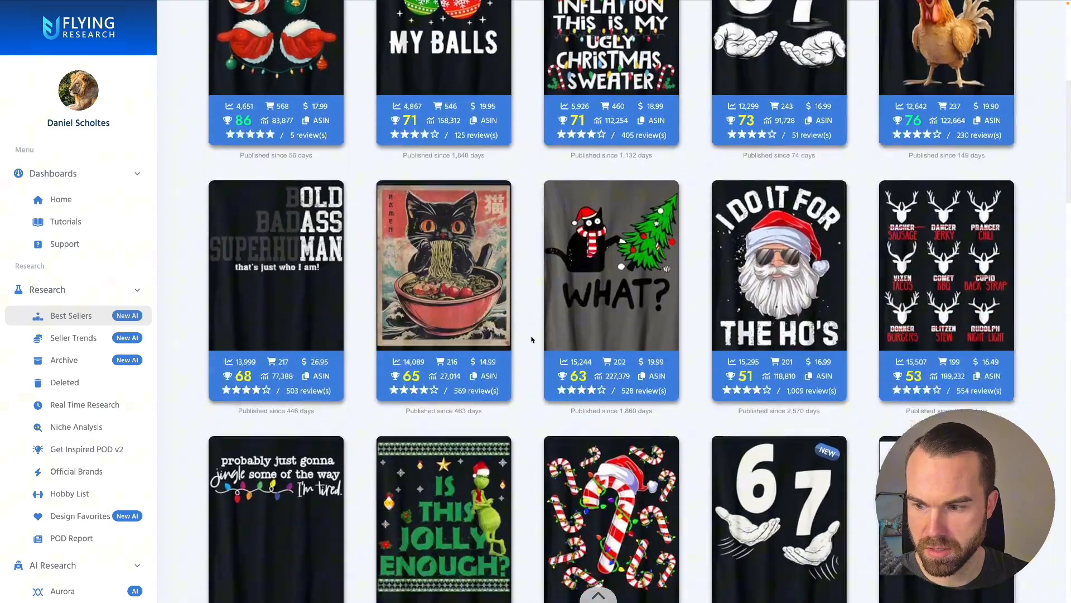
scroll("down", 3)
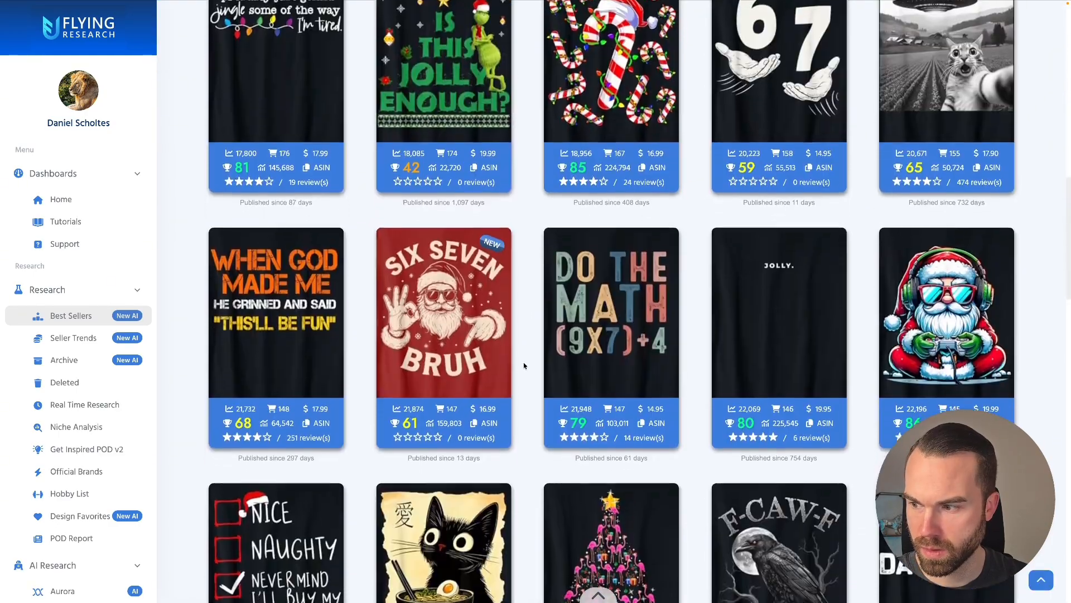
scroll("down", 3)
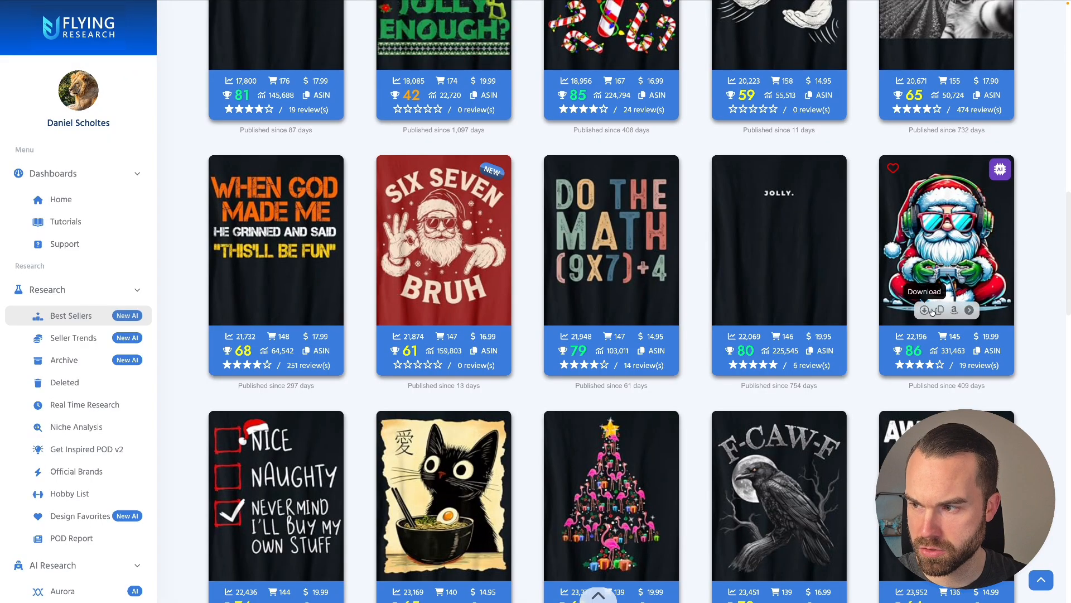
left_click(924, 292)
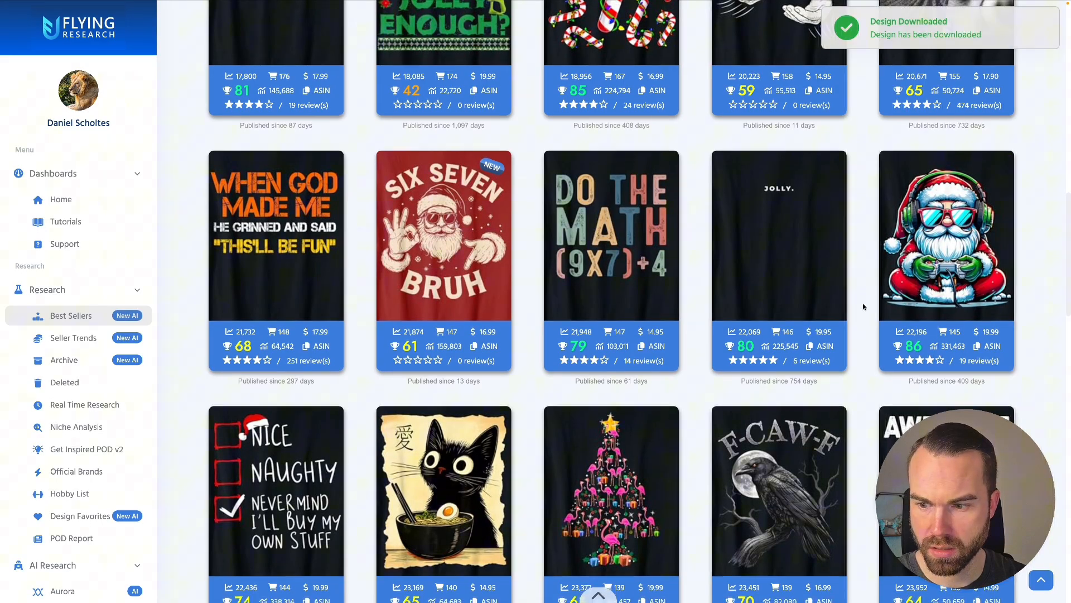
scroll("down", 3)
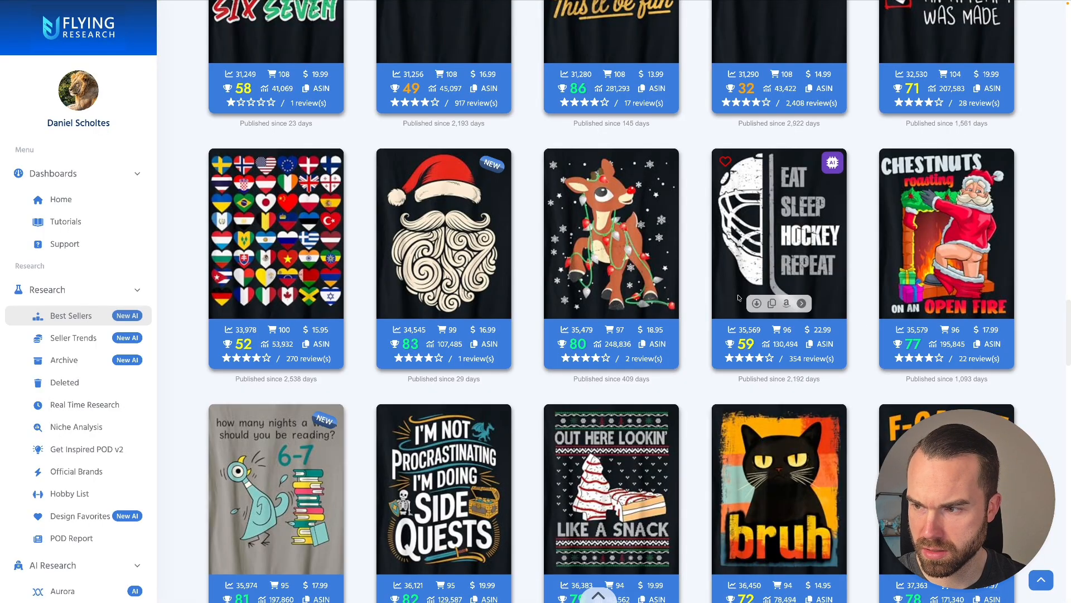
scroll("down", 3)
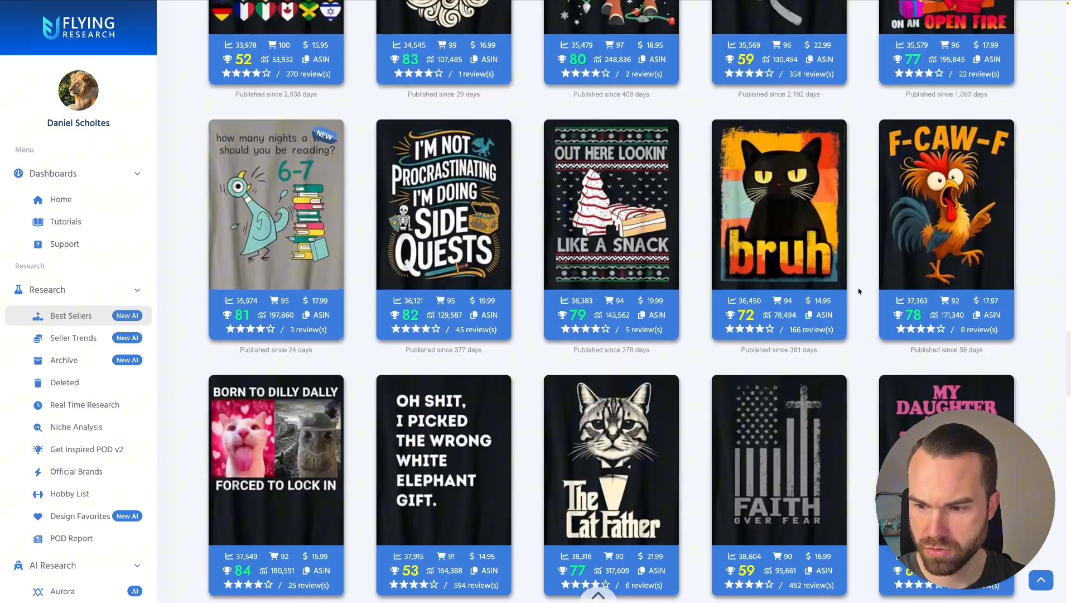
scroll("down", 3)
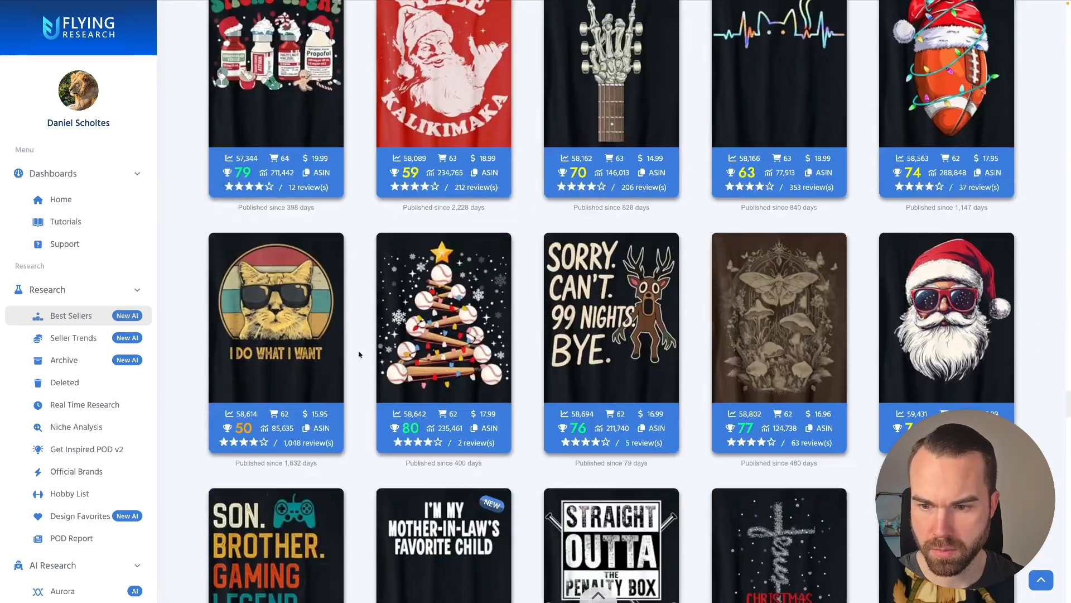
scroll("down", 3)
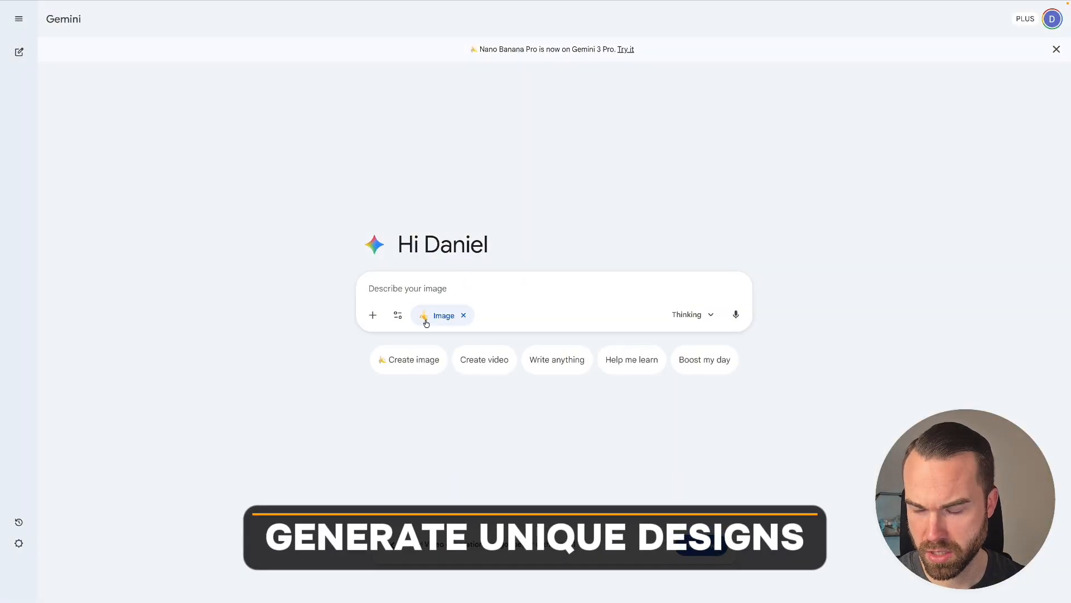
- Attach the Santa design and request an axolotl on dark grey without the controller cable
left_click(398, 314)
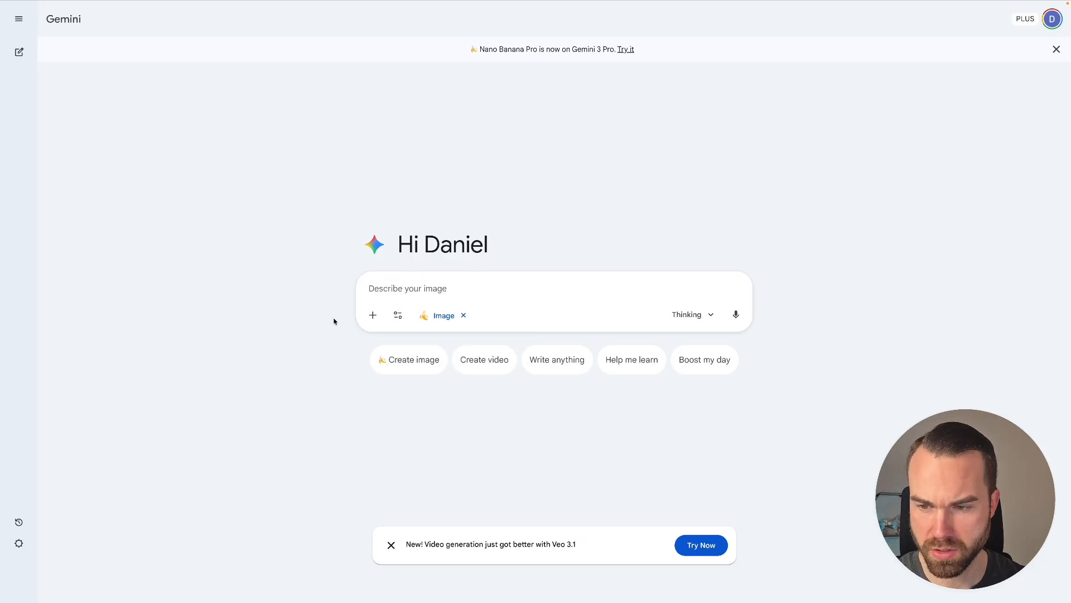
left_click(372, 315)
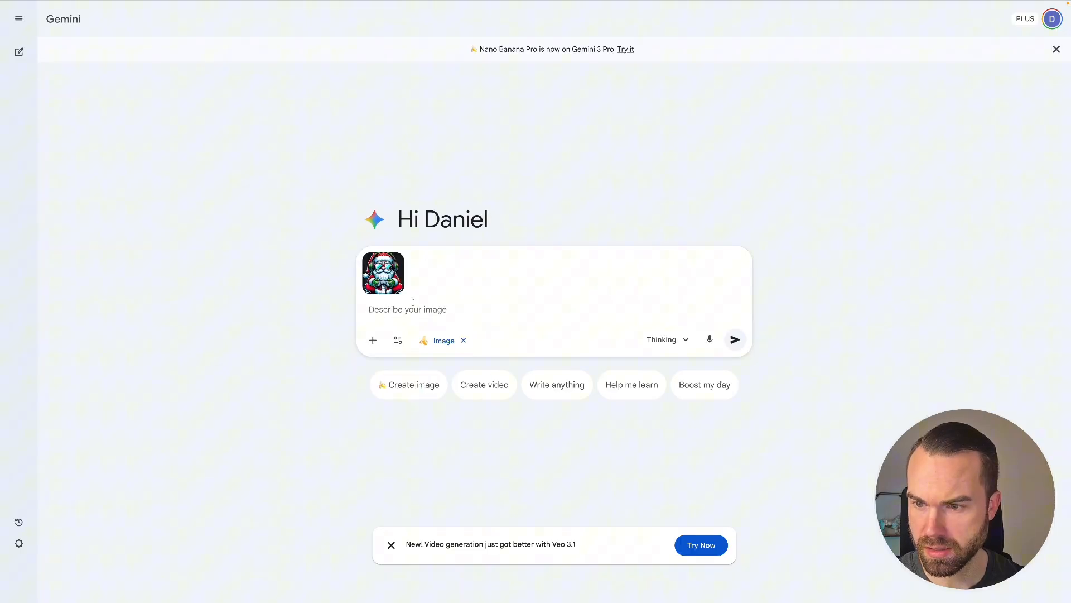
type("Make this an axolotl and generate it on a dark grey background. Remove the cable from the controller")
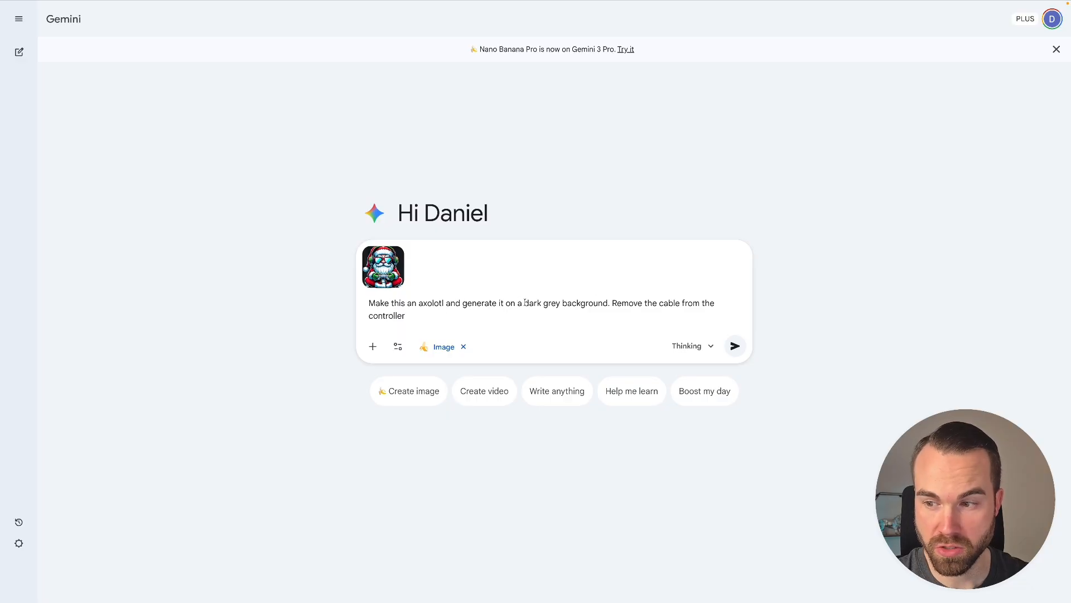
double_click(566, 303)
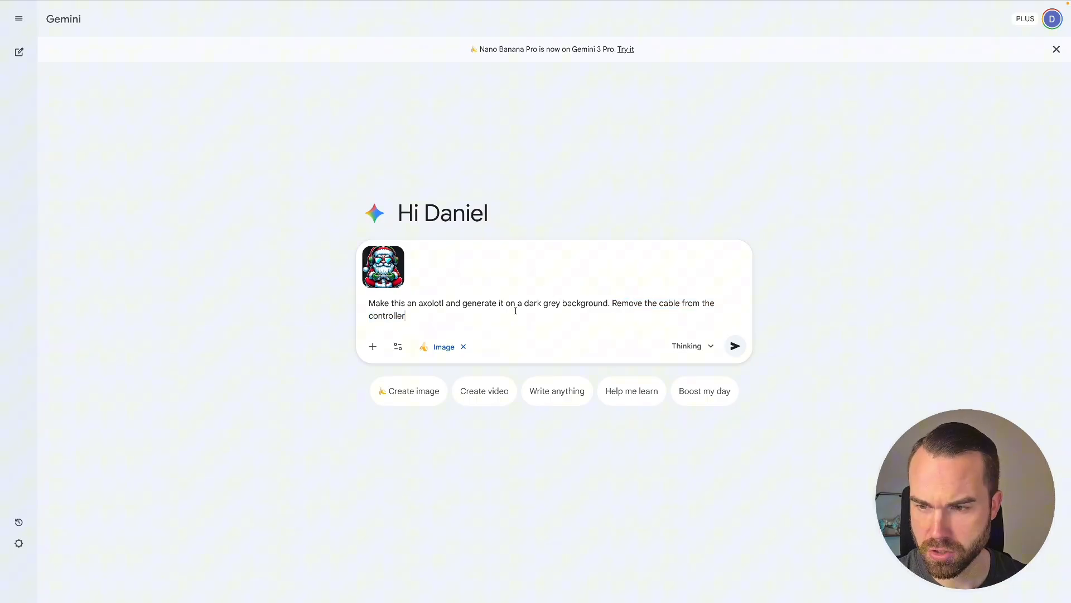
left_click(734, 345)
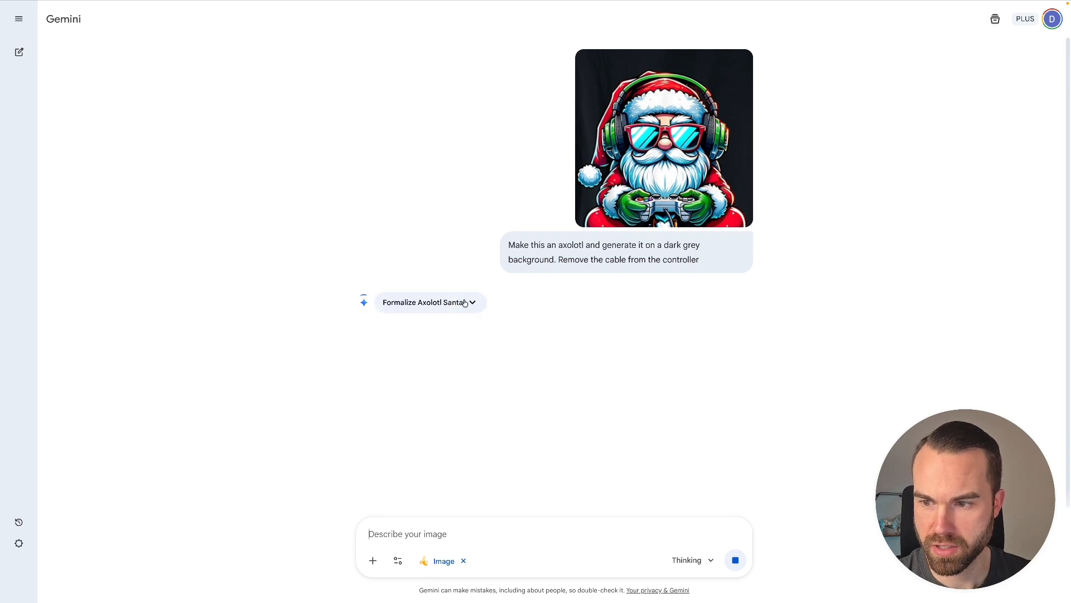
- Expand the thinking notes and scroll down to the generated pink axolotl image
left_click(430, 302)
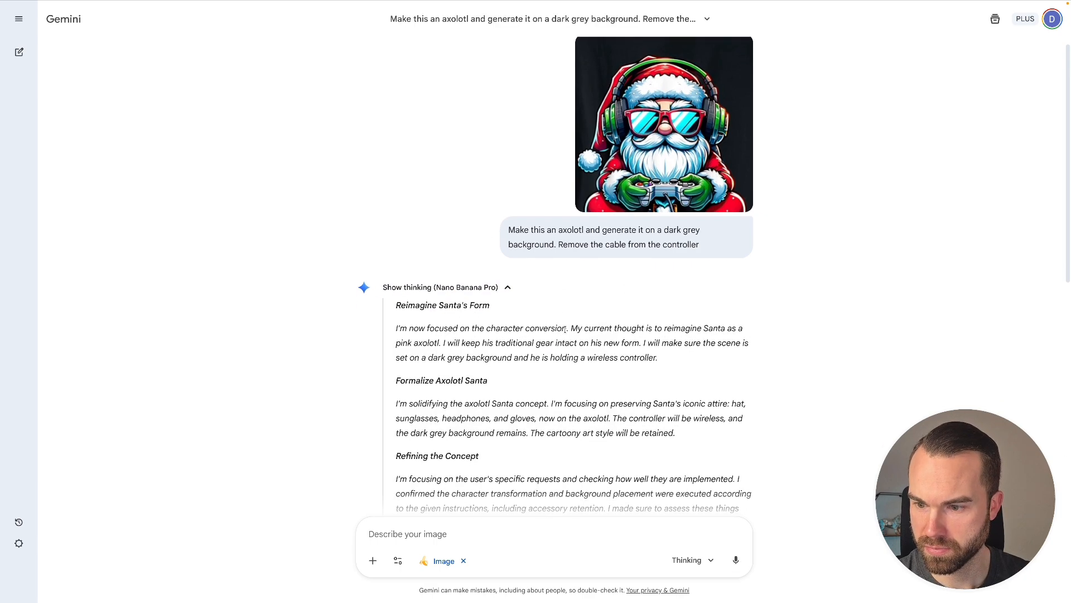
scroll("down", 3)
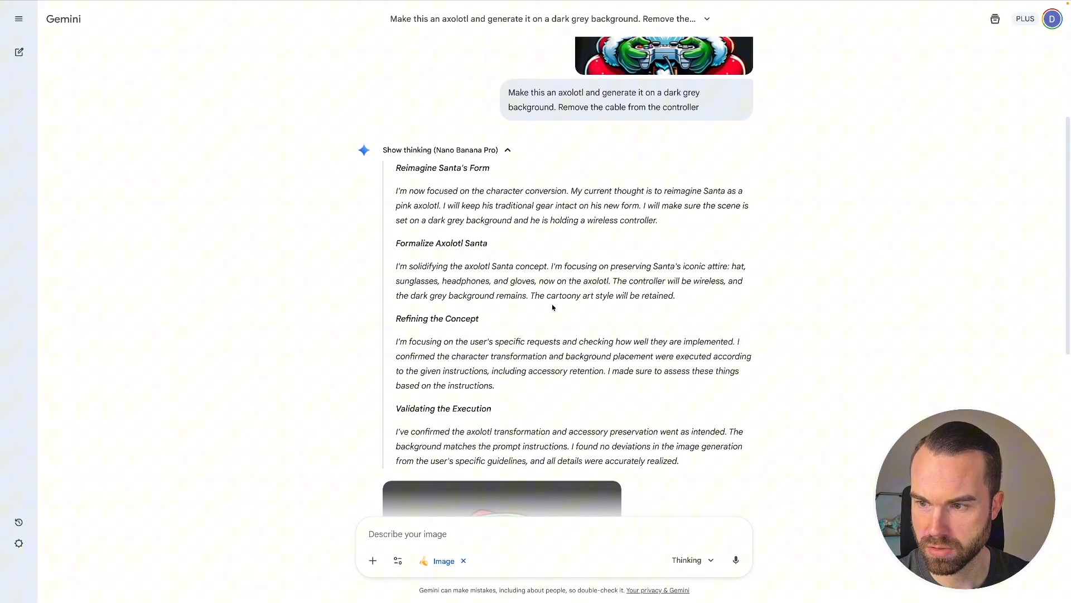
scroll("down", 3)
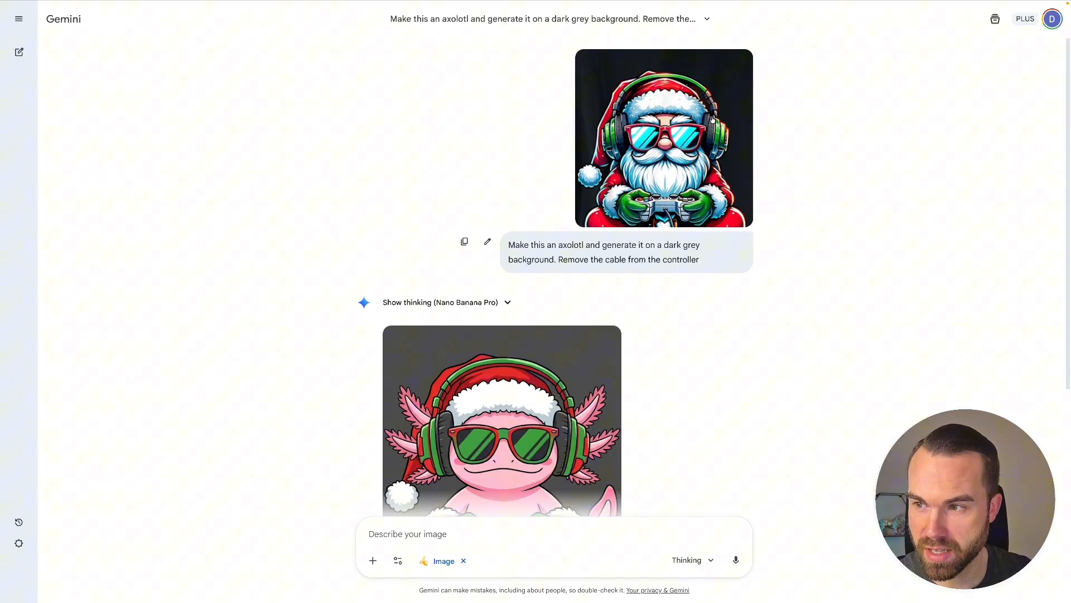
scroll("down", 3)
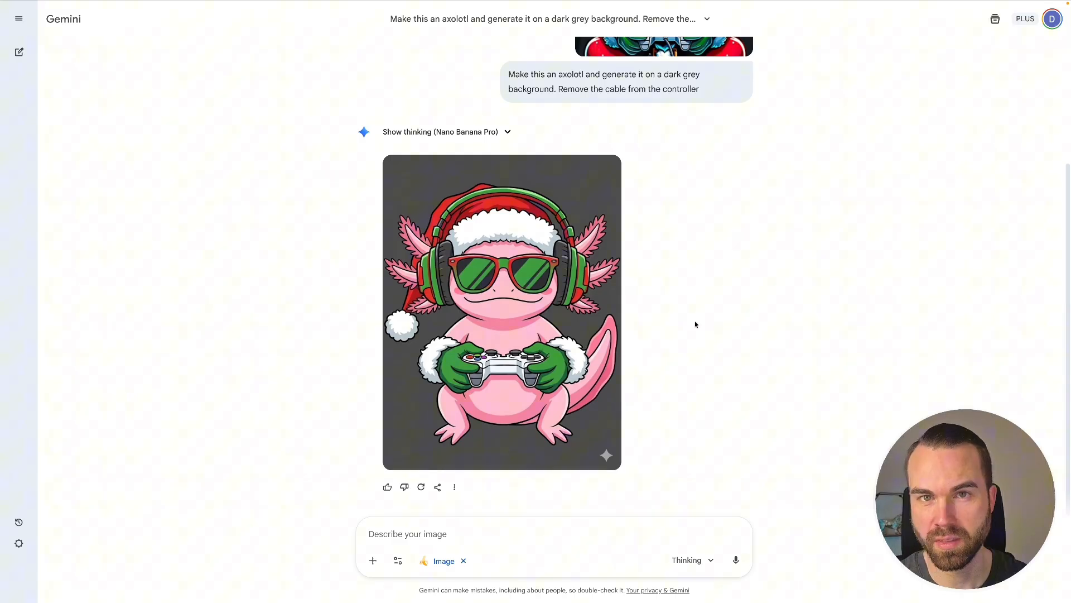
mouse_move(590, 379)
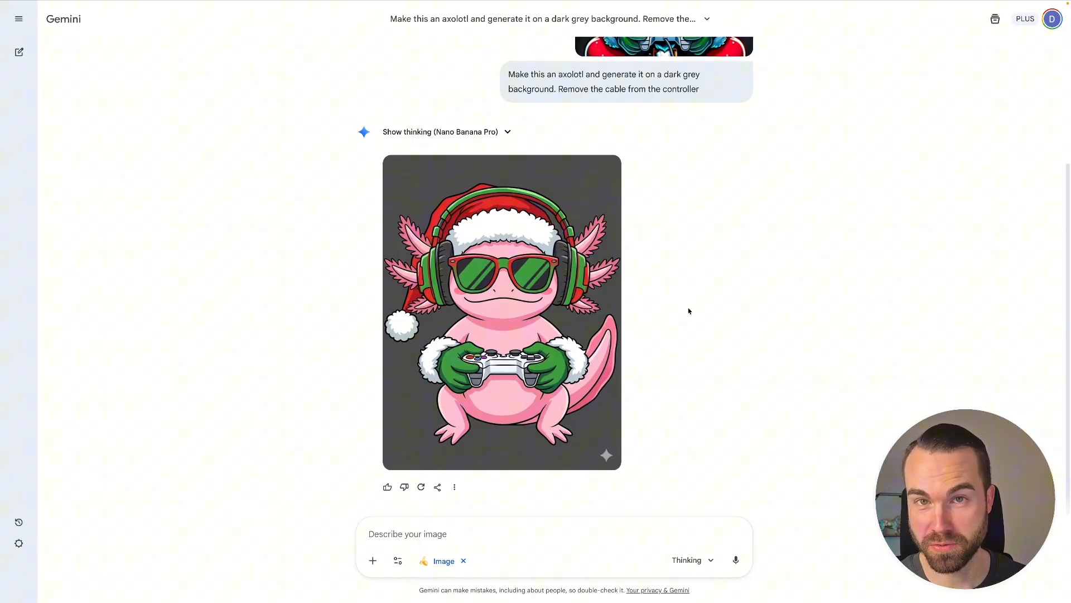
mouse_move(661, 374)
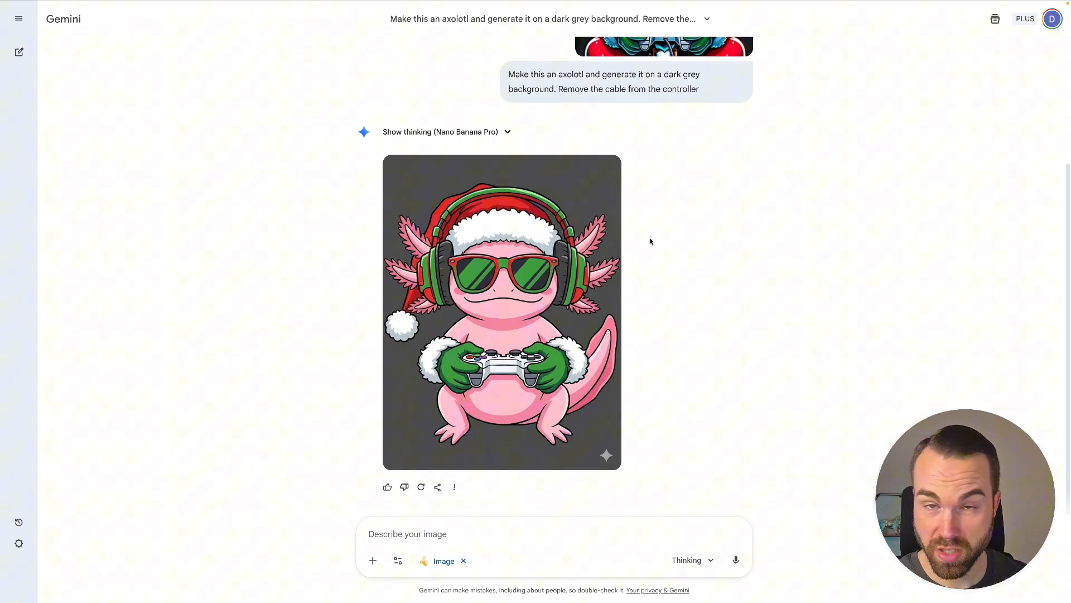
mouse_move(682, 397)
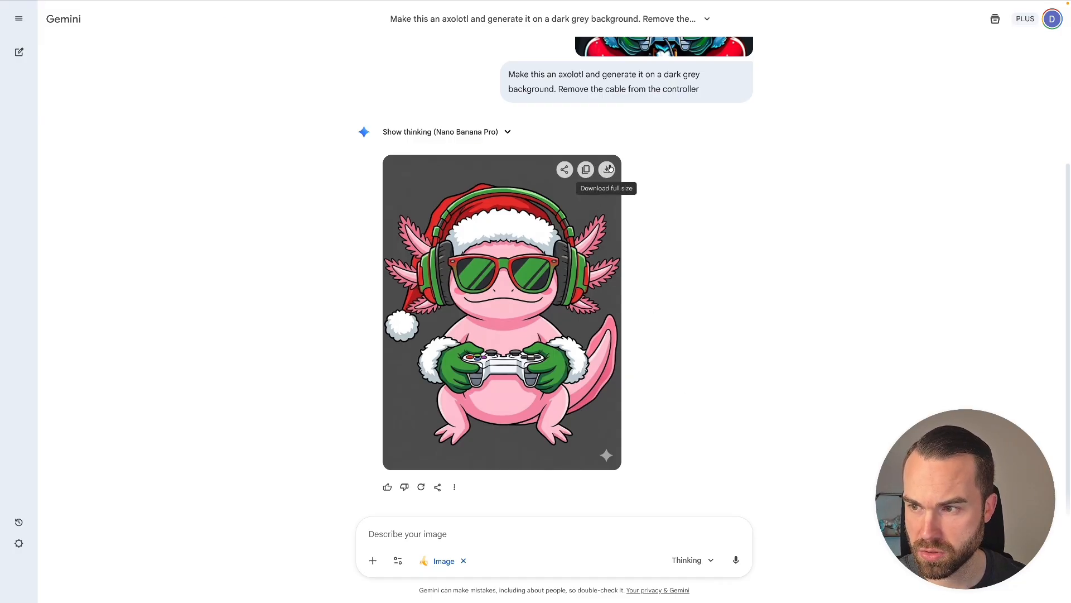
- Download the full-size axolotl PNG, check its 1792 × 2368 details, then return to Gemini
left_click(607, 169)
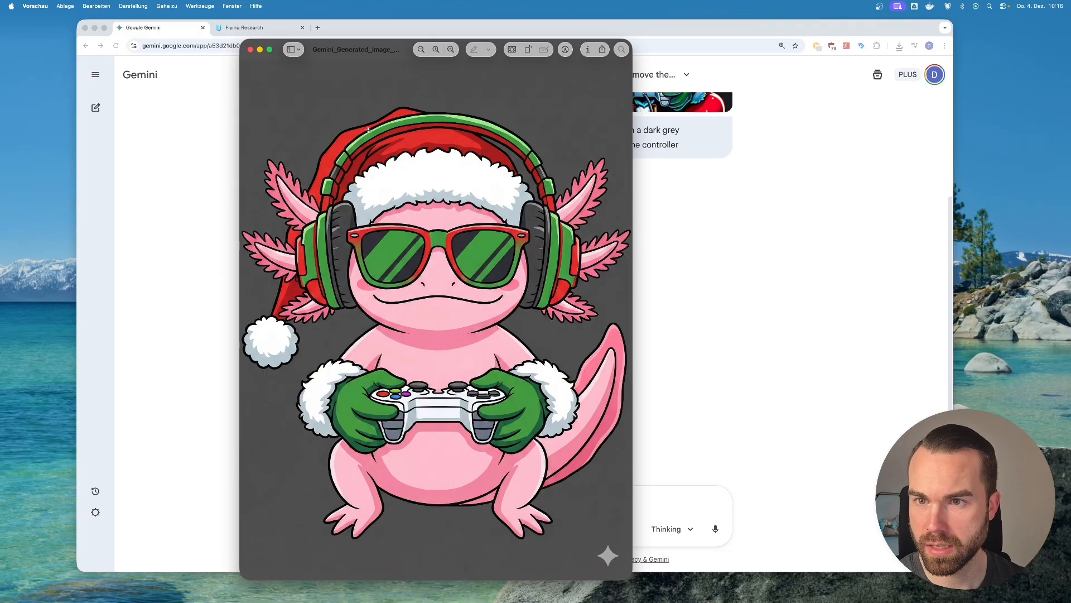
left_click(587, 49)
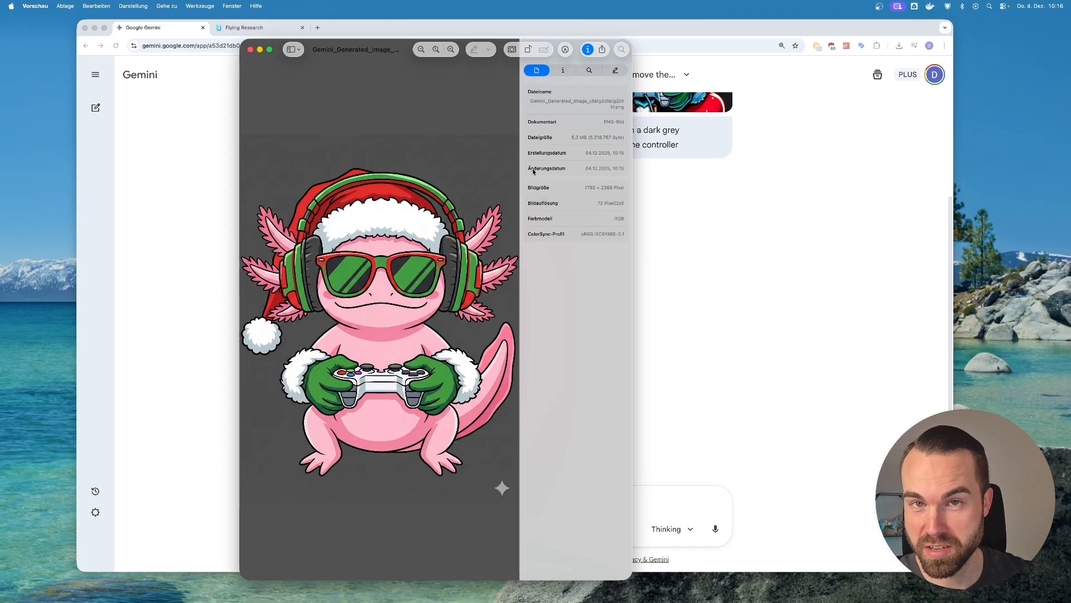
left_click(250, 48)
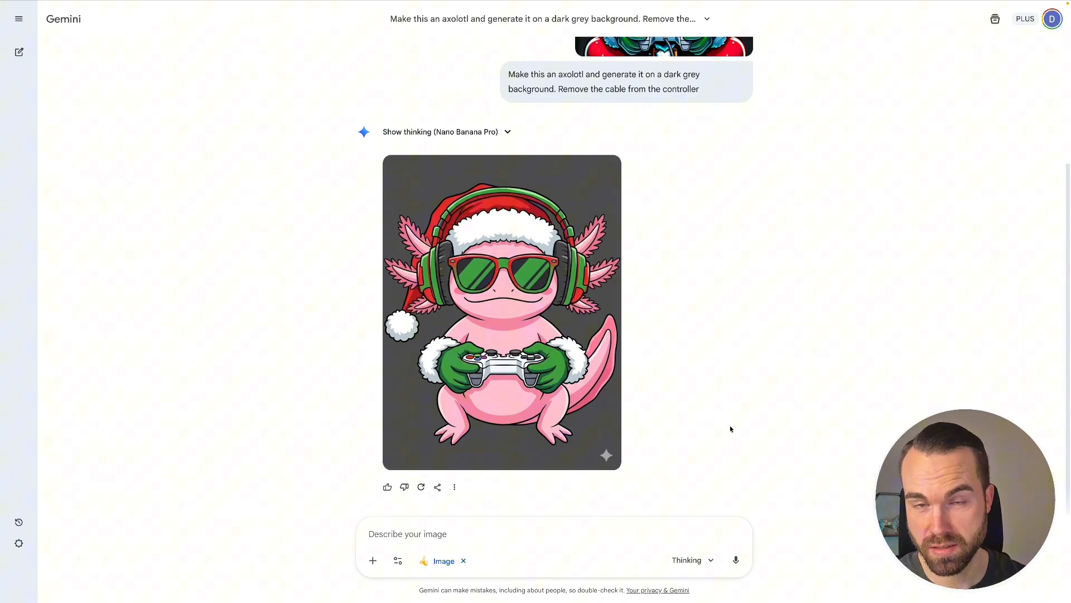
mouse_move(373, 560)
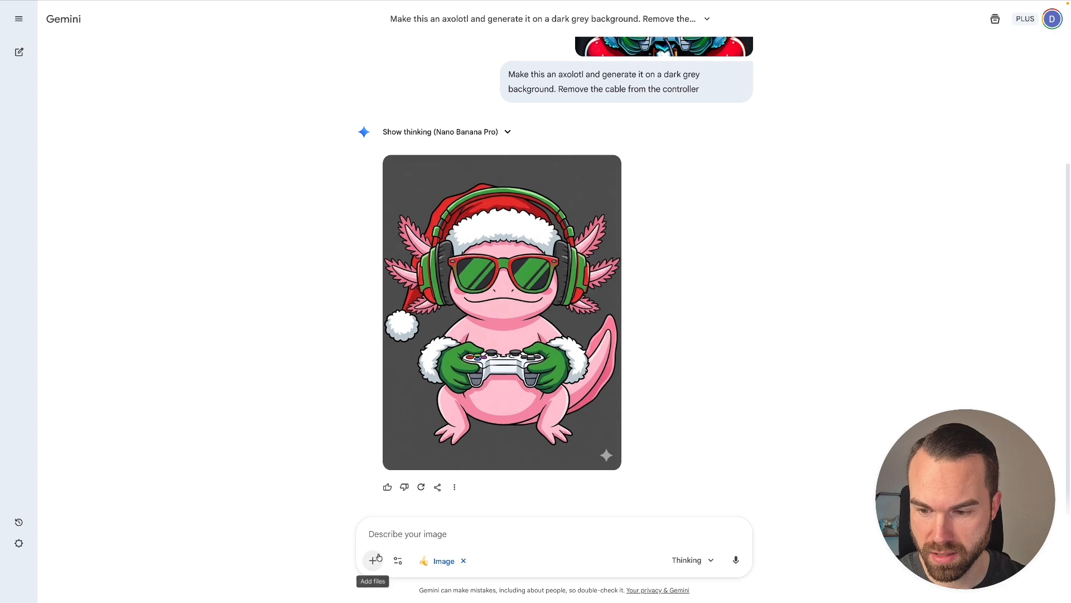
- Attach the hockey design, request a dark grey basketball version, and start a grunge-removal prompt
left_click(373, 560)
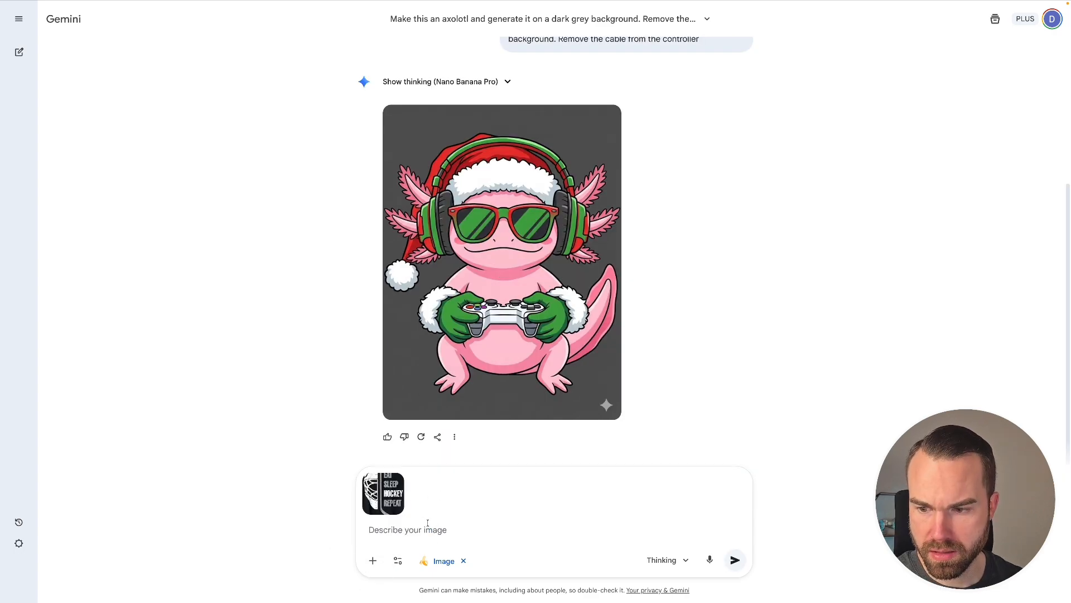
type("Instead of Hockey, this design should be for Basketball. Generate it on a dark grey background")
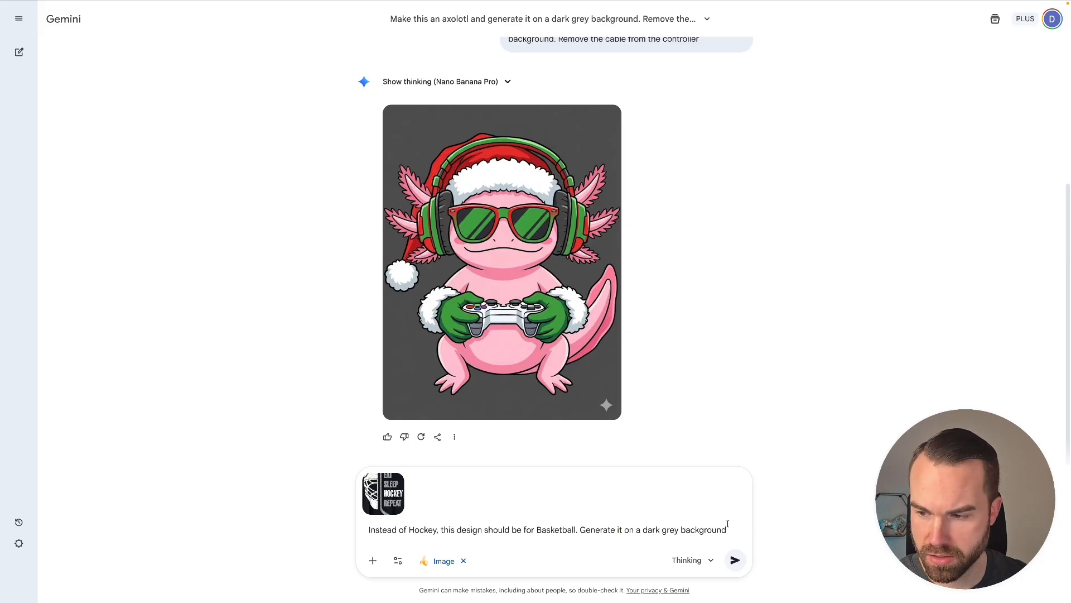
left_click(735, 560)
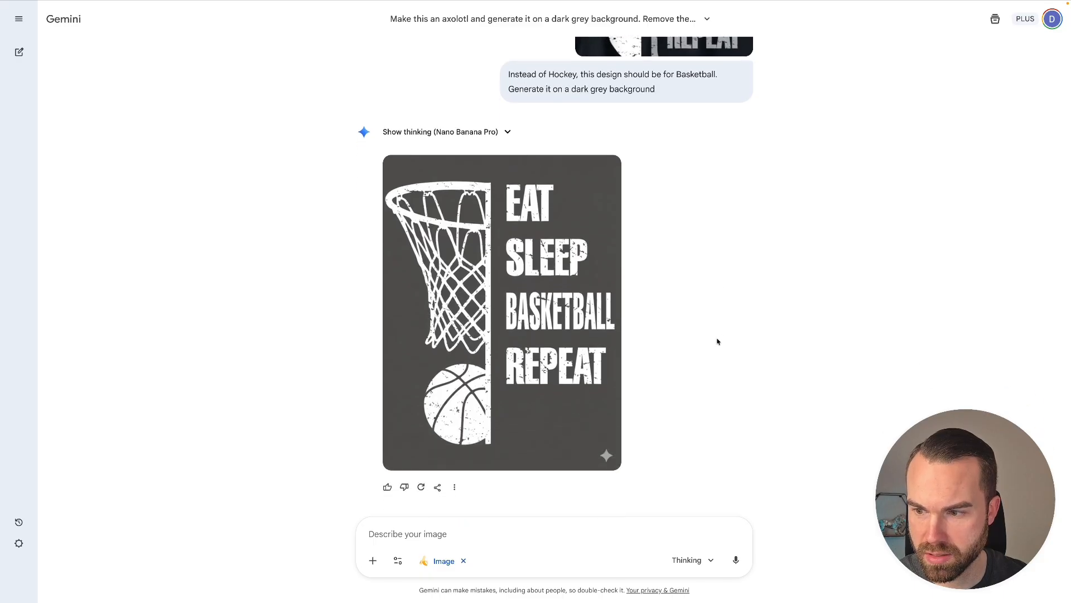
mouse_move(657, 305)
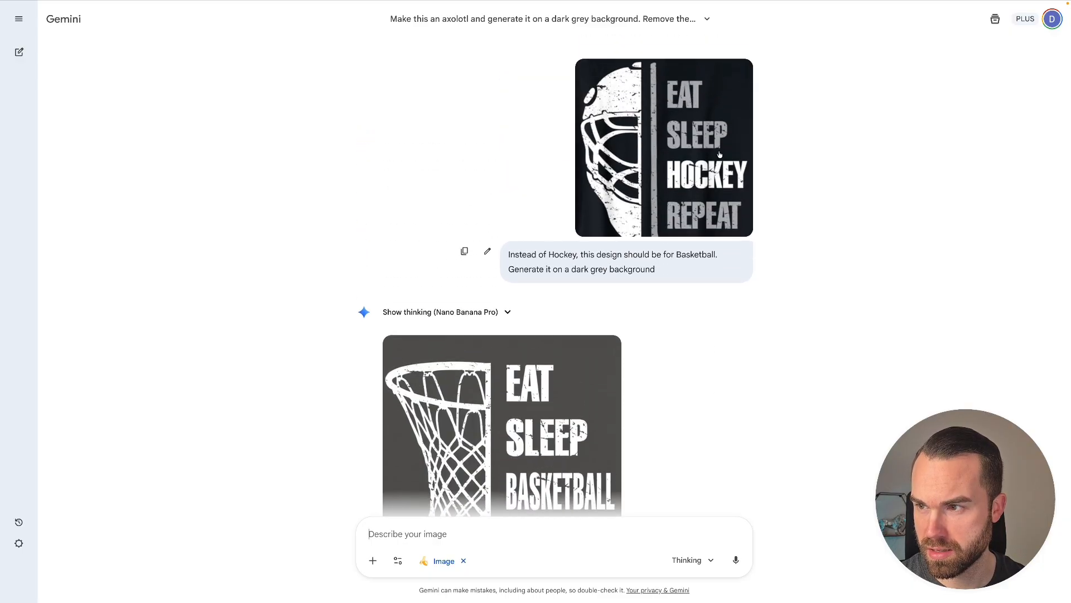
scroll("down", 3)
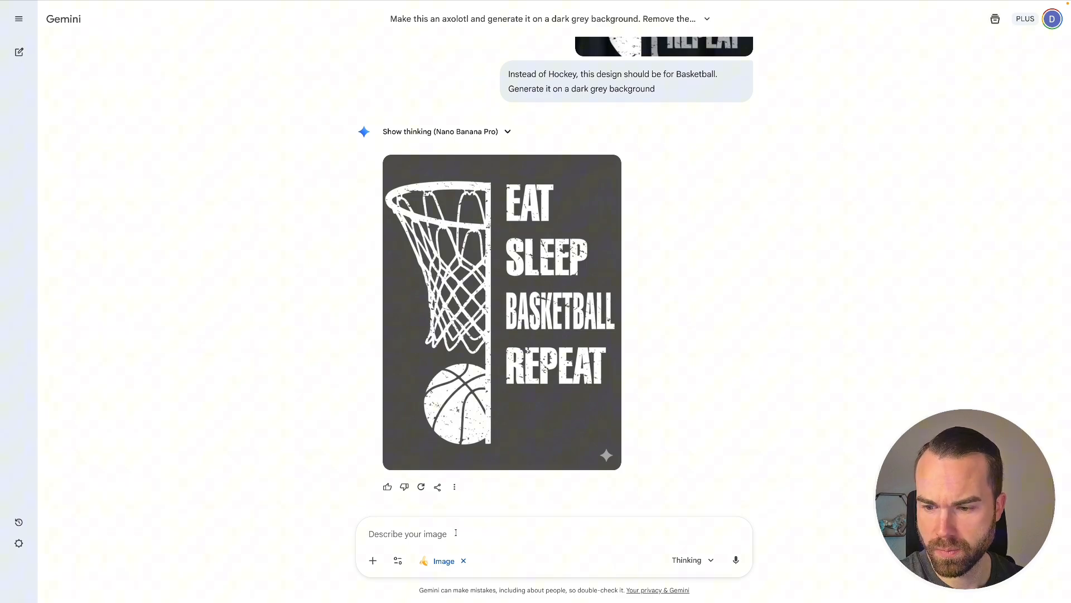
type("Remove t")
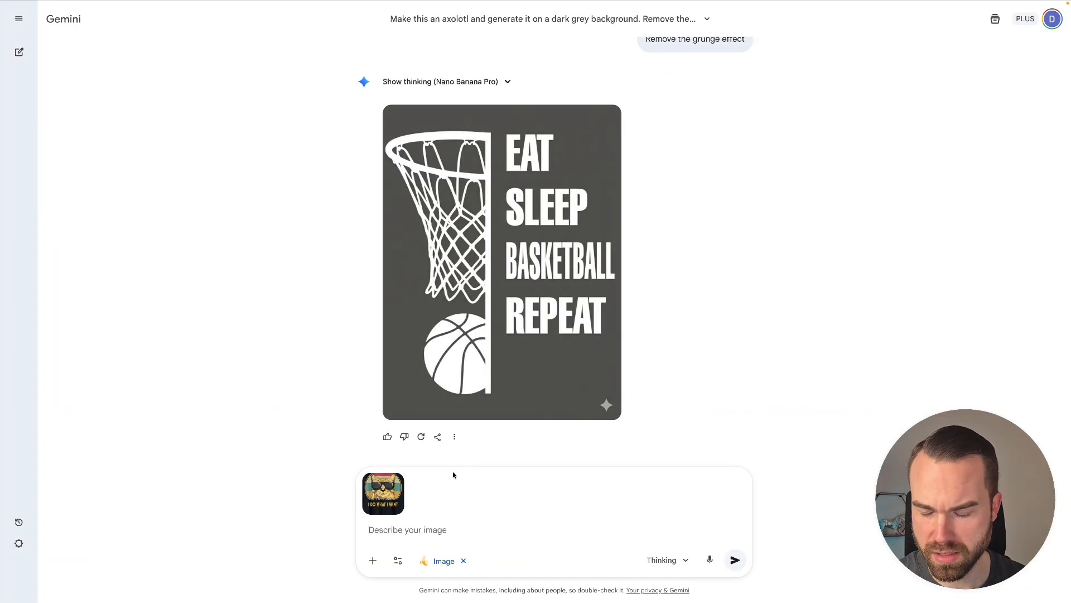
mouse_move(429, 490)
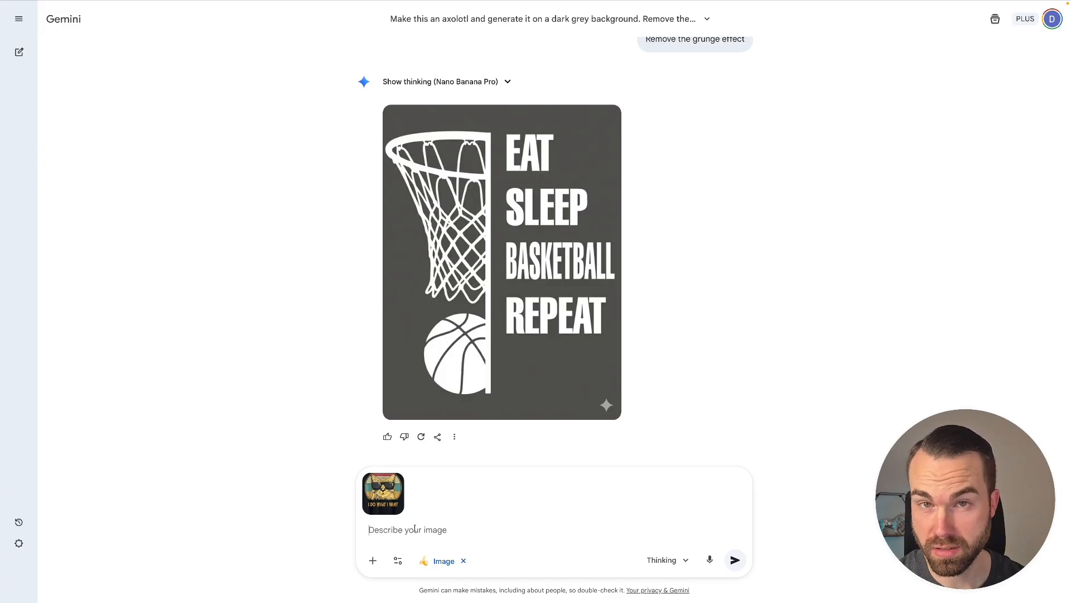
- Request a dachshund version on dark grey with grunge removed, and scroll to the result
type("Instead of a cat, it should be a dachshund. Generate it on a dark grey background. Remove the grunge effect")
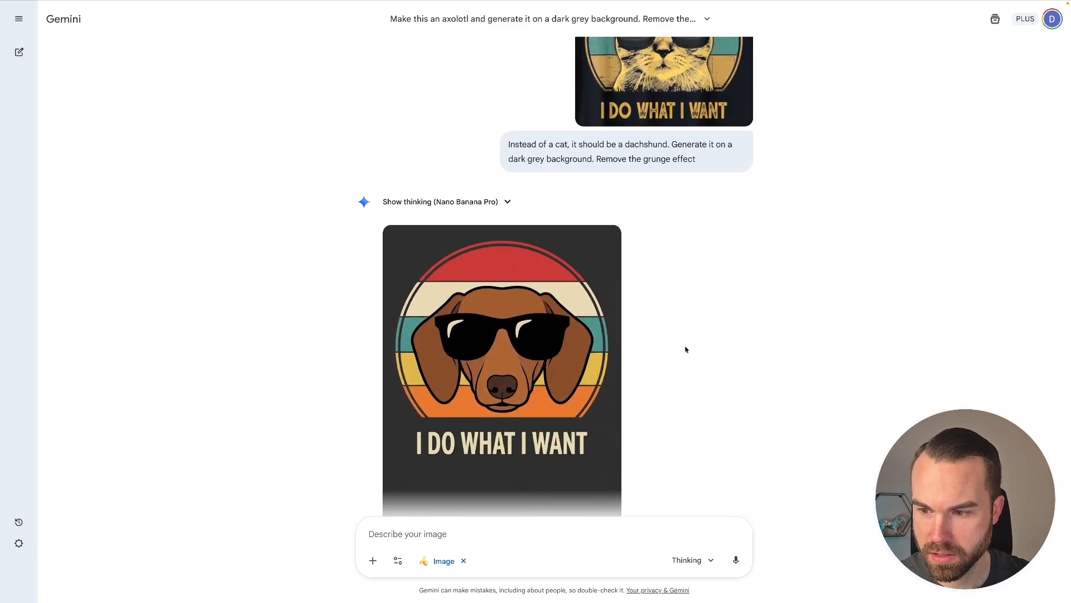
scroll("down", 3)
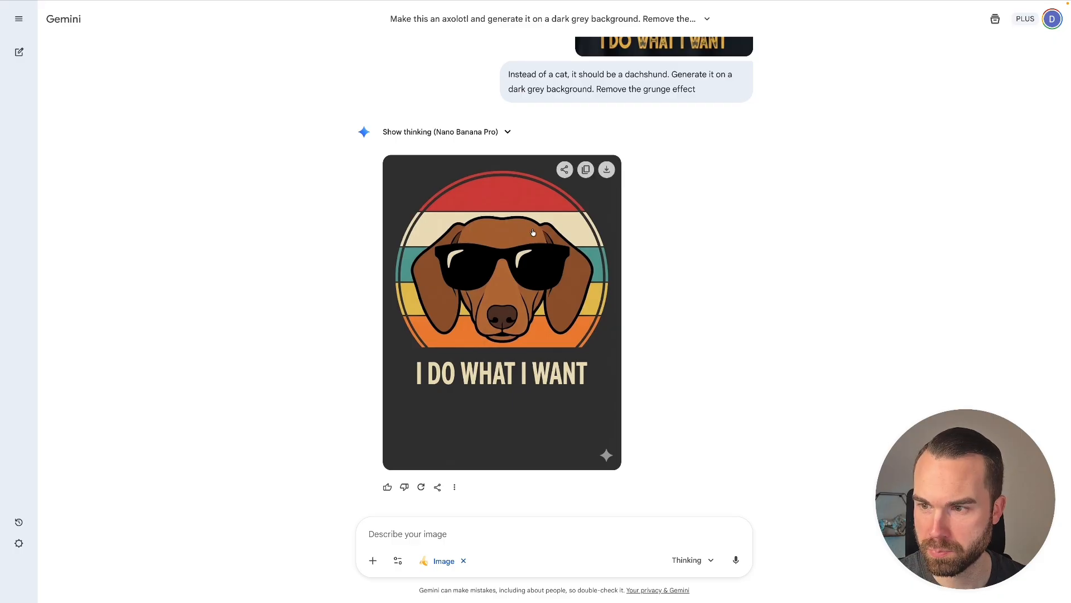
mouse_move(702, 231)
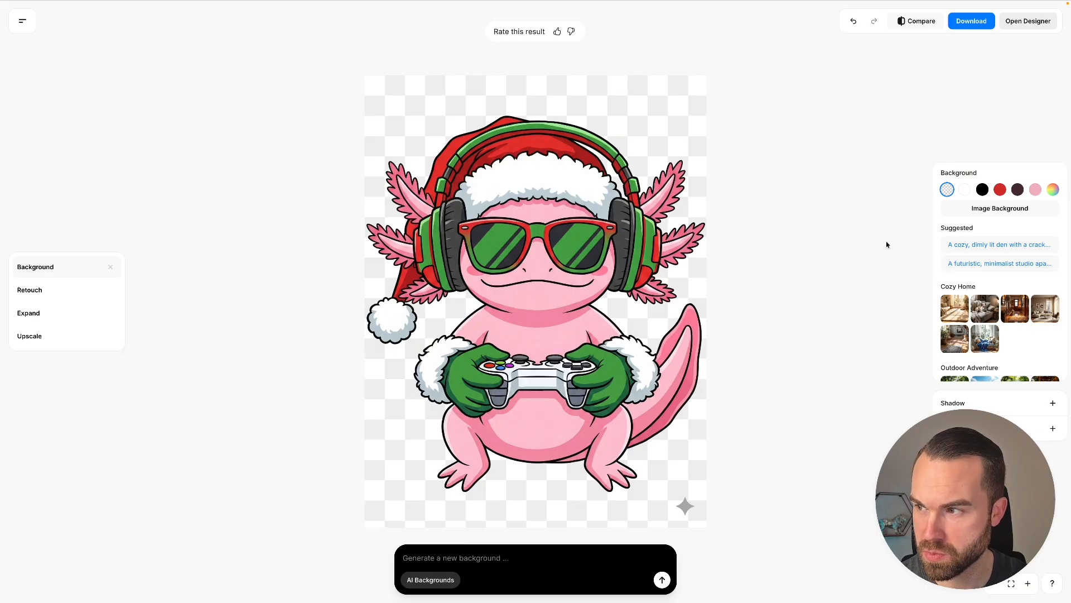
- Preview the axolotl cutout on black, maroon and custom fills, then set it transparent
left_click(982, 190)
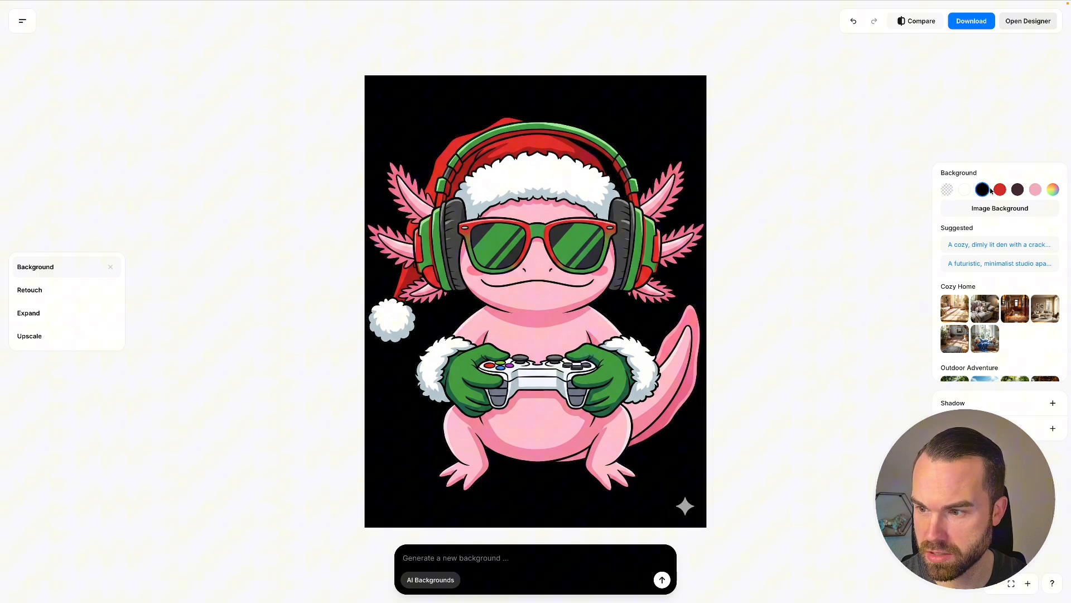
left_click(1017, 189)
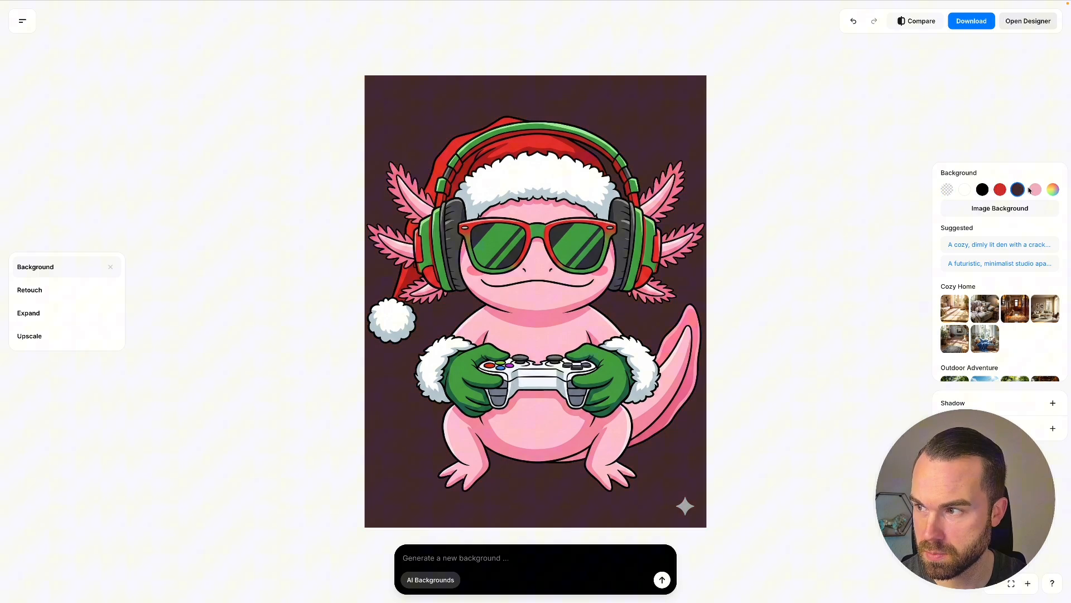
left_click(1035, 189)
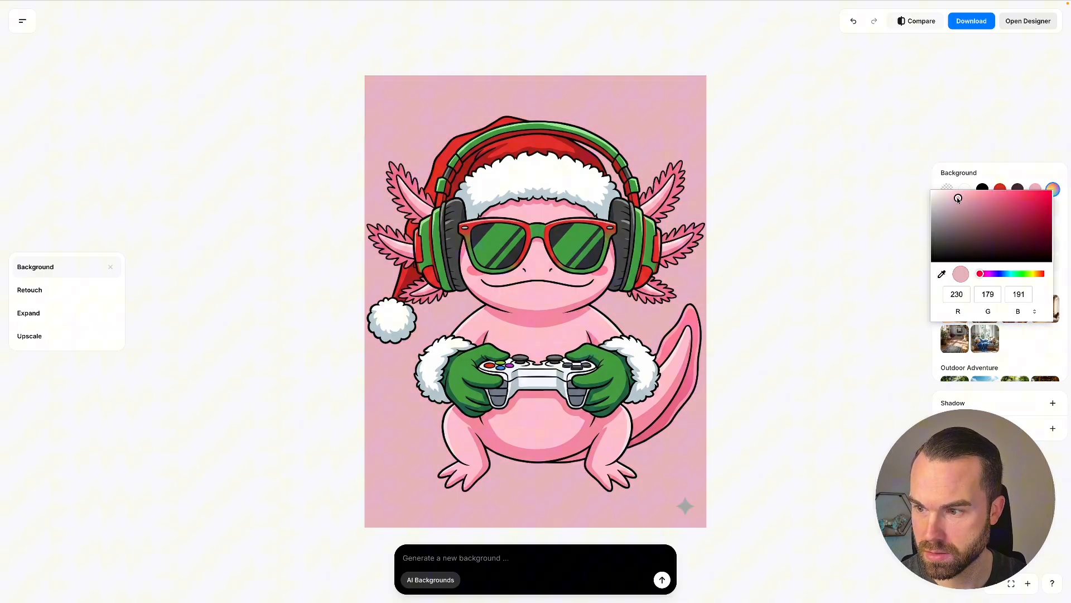
left_click(933, 193)
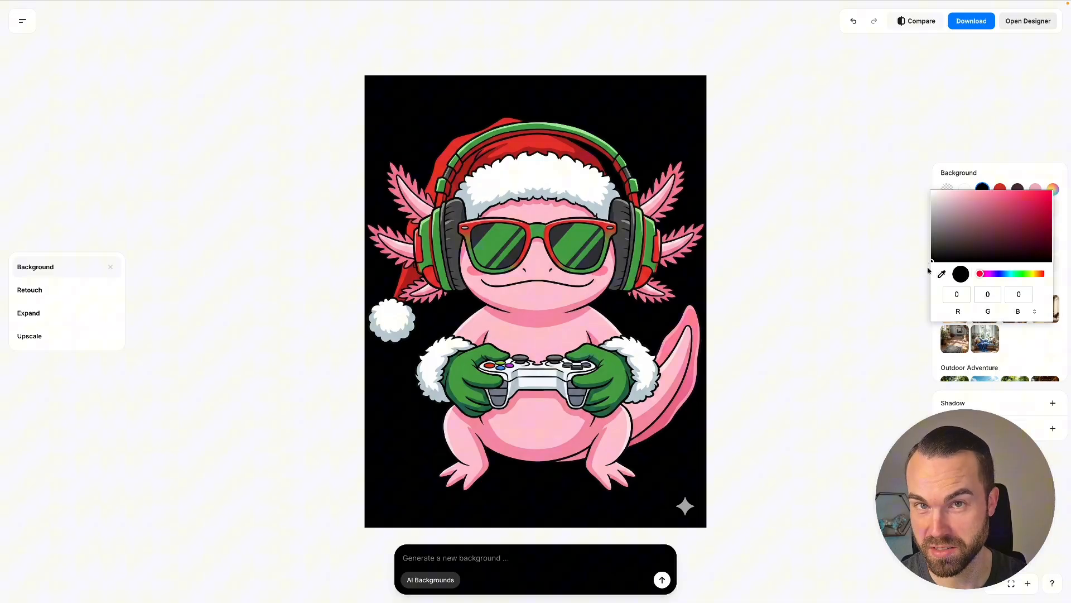
left_click(947, 189)
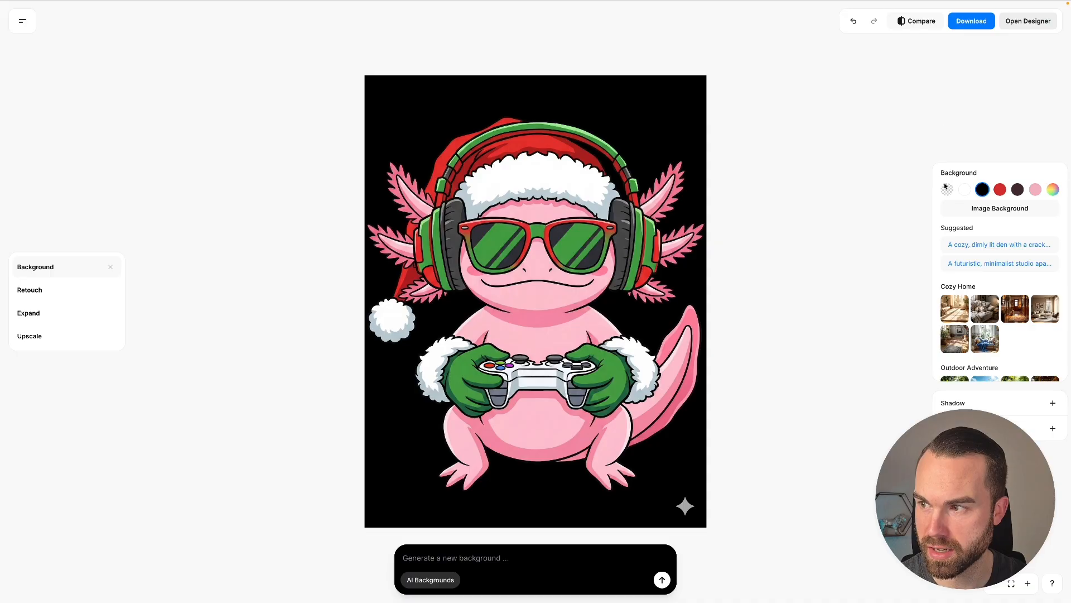
left_click(946, 189)
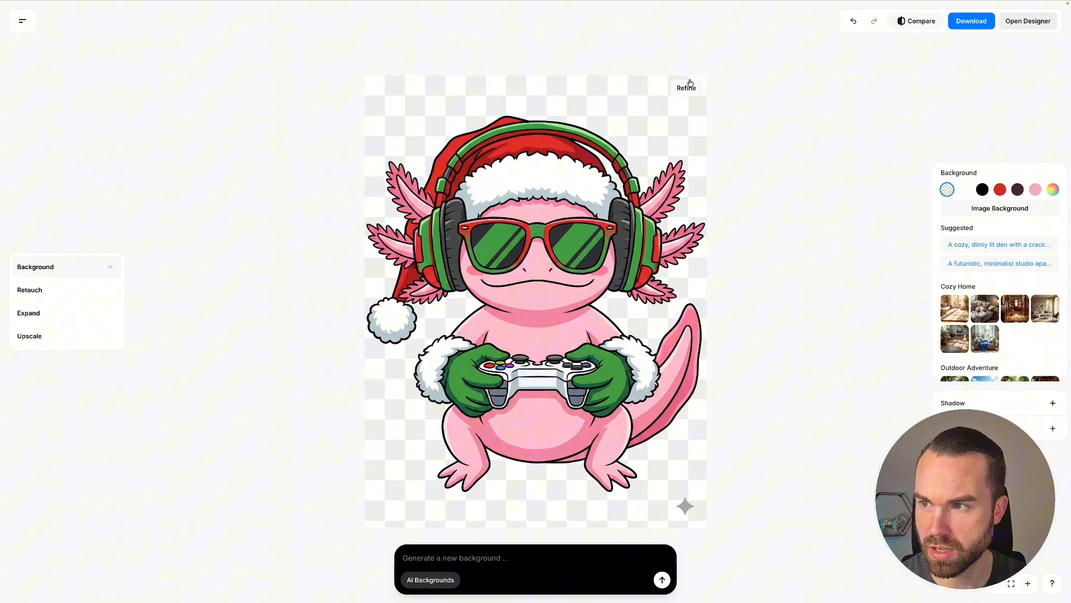
left_click(686, 88)
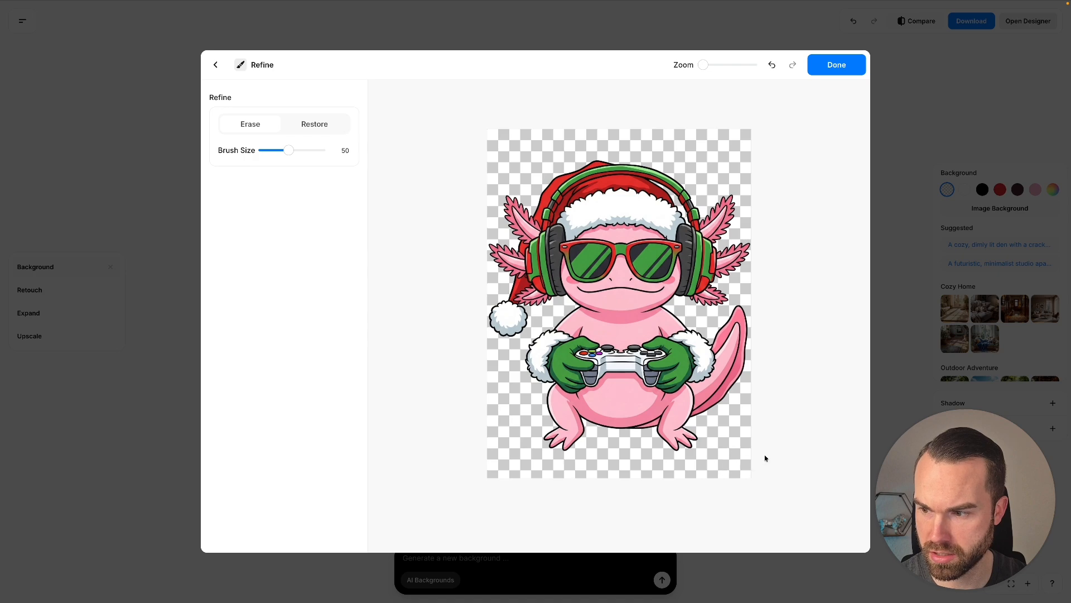
left_click(836, 64)
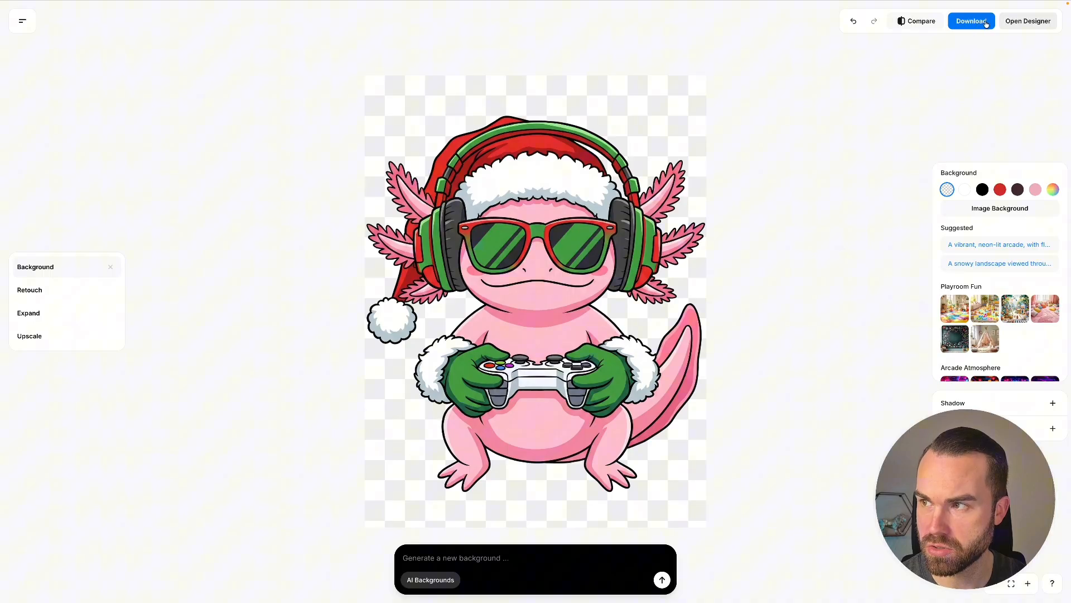
mouse_move(769, 330)
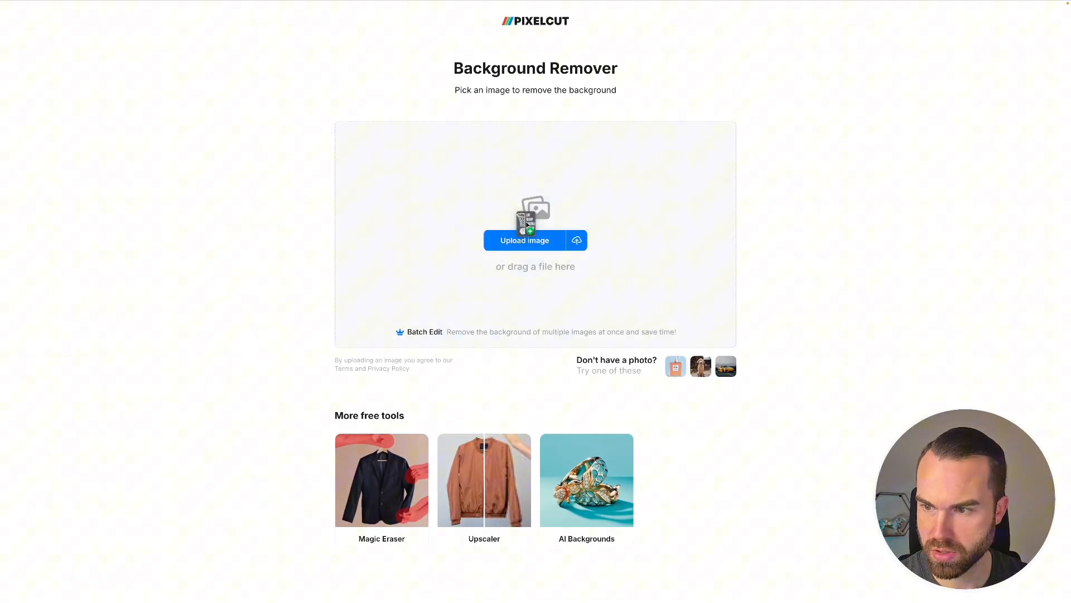
- Upload the next design into Pixelcut's Background Remover
left_click(524, 240)
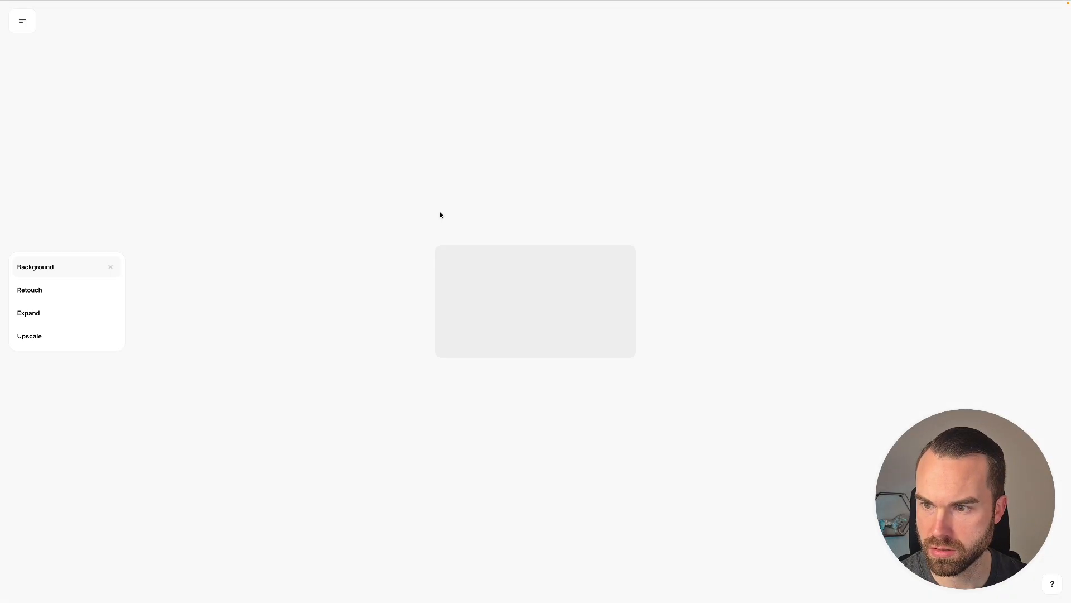
left_click(34, 267)
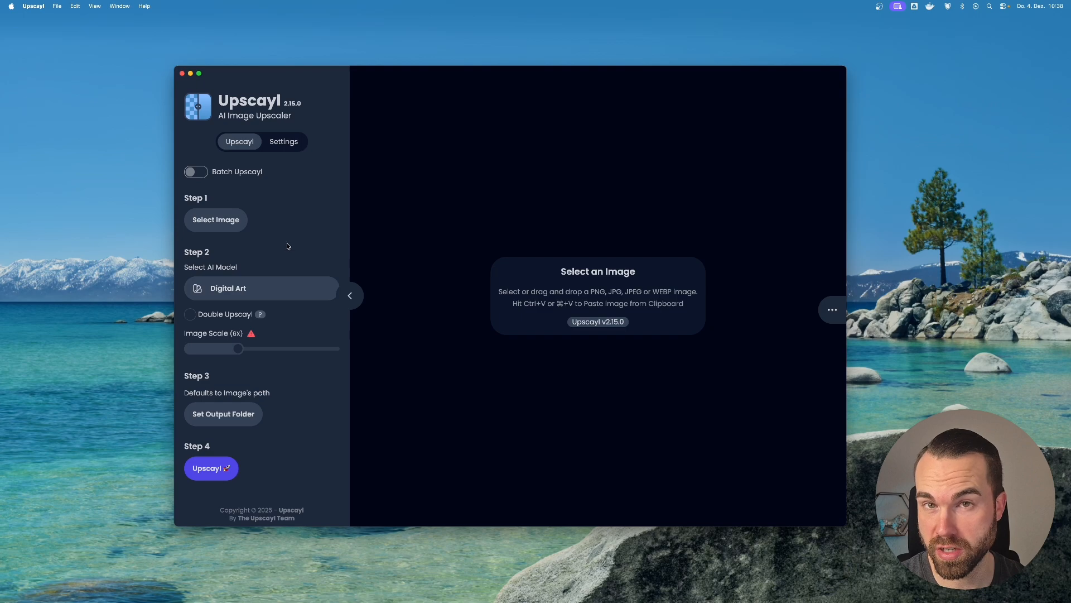
mouse_move(447, 436)
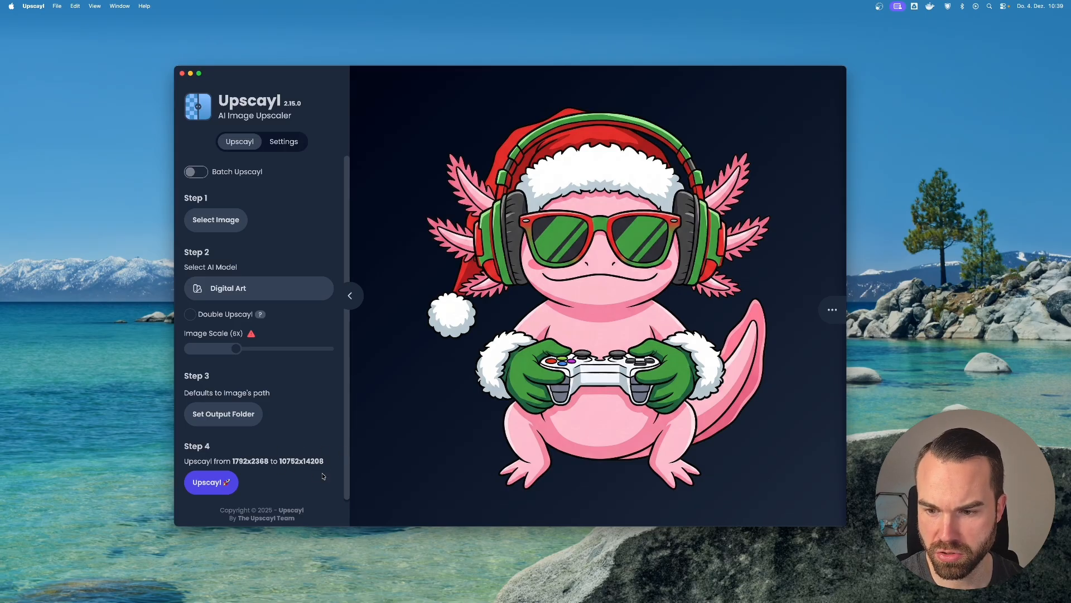
- Slide Image Scale through 4x and 2x, settling on 3x for 5376×7104 output
left_click_drag(235, 348, 216, 348)
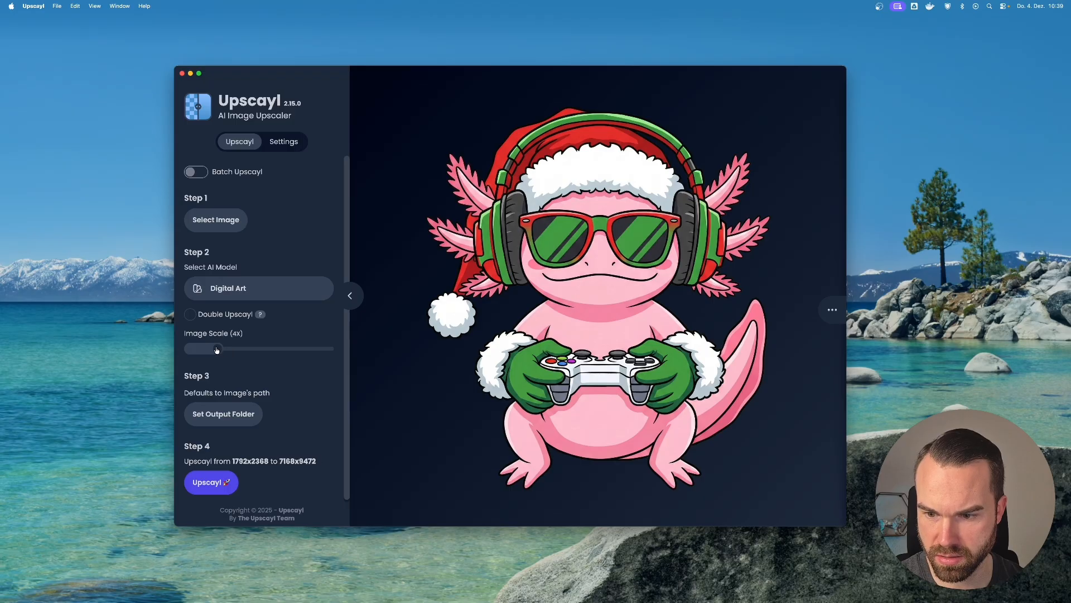
left_click_drag(217, 348, 208, 348)
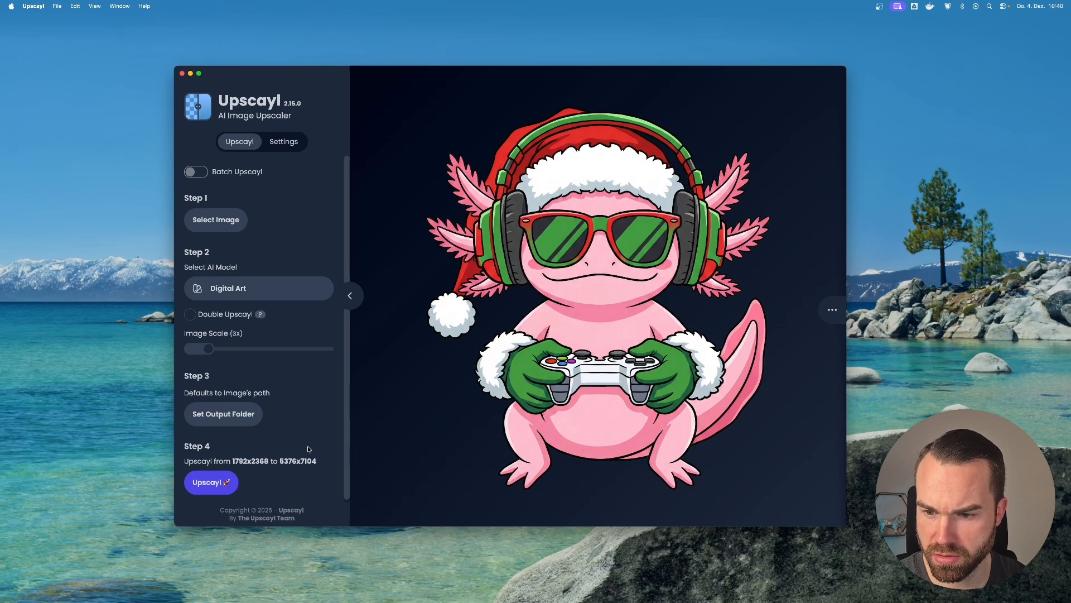
left_click_drag(208, 348, 197, 348)
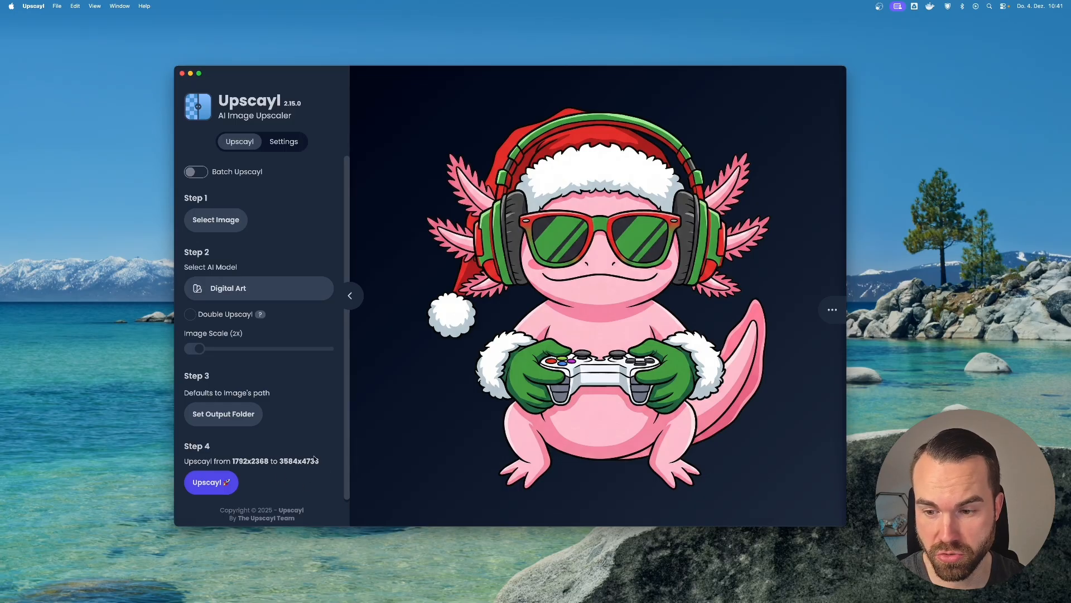
left_click_drag(196, 348, 208, 348)
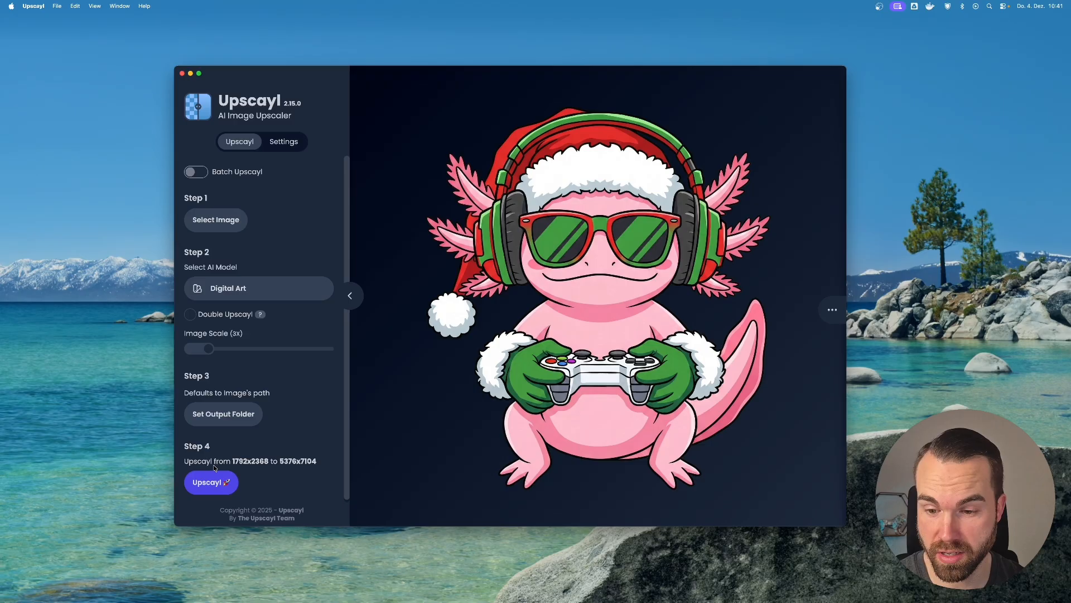
- Start the 3x Digital Art upscale of the axolotl design in Upscayl
left_click(211, 481)
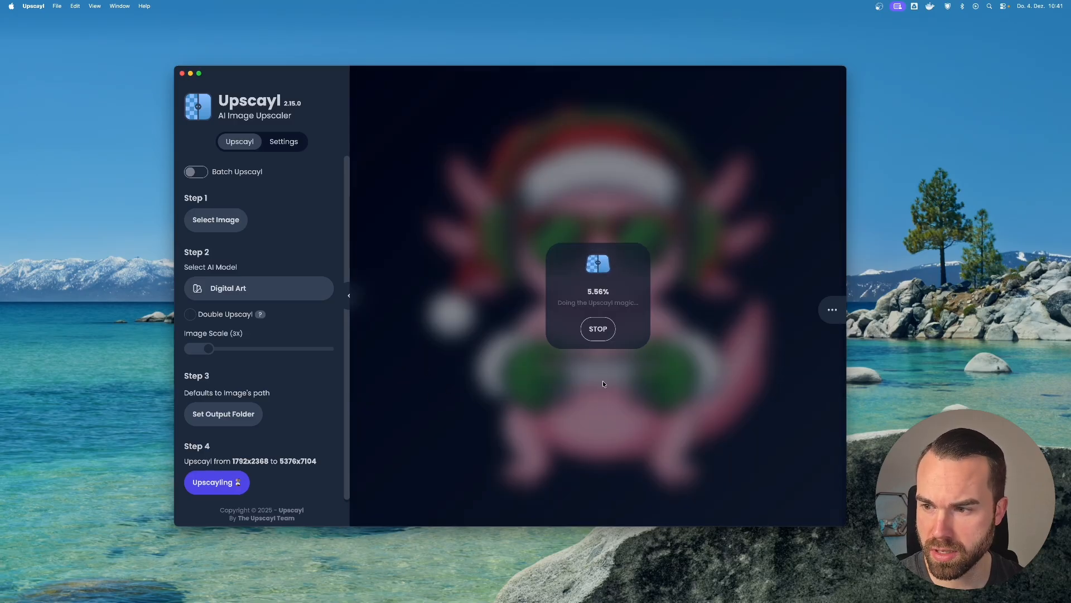
mouse_move(639, 362)
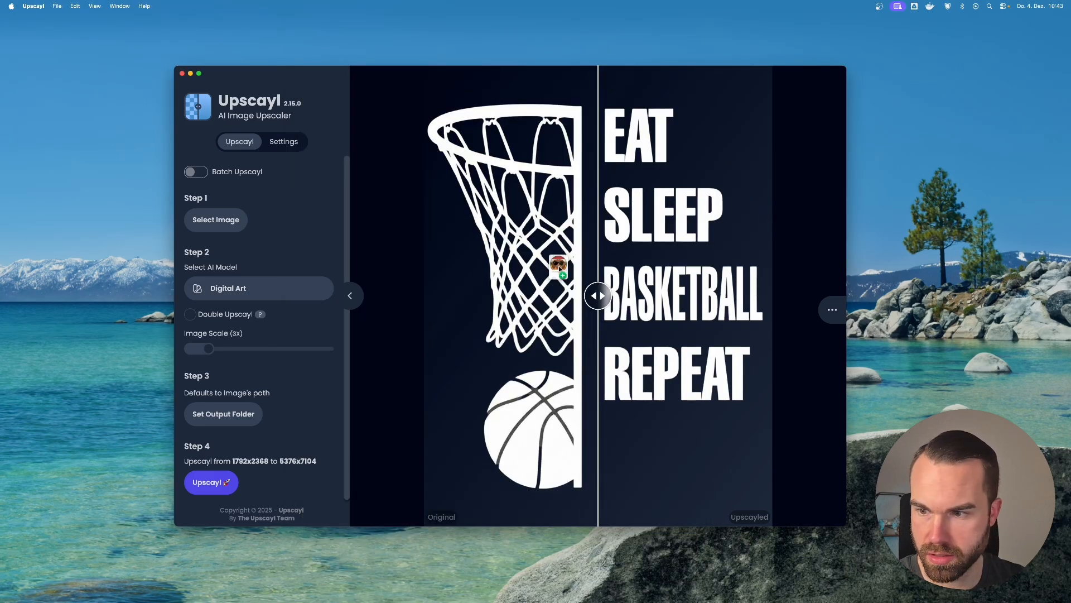
- Begin a new Affinity Designer document: 4500×5400 px, 300 DPI, transparent background
left_click(211, 482)
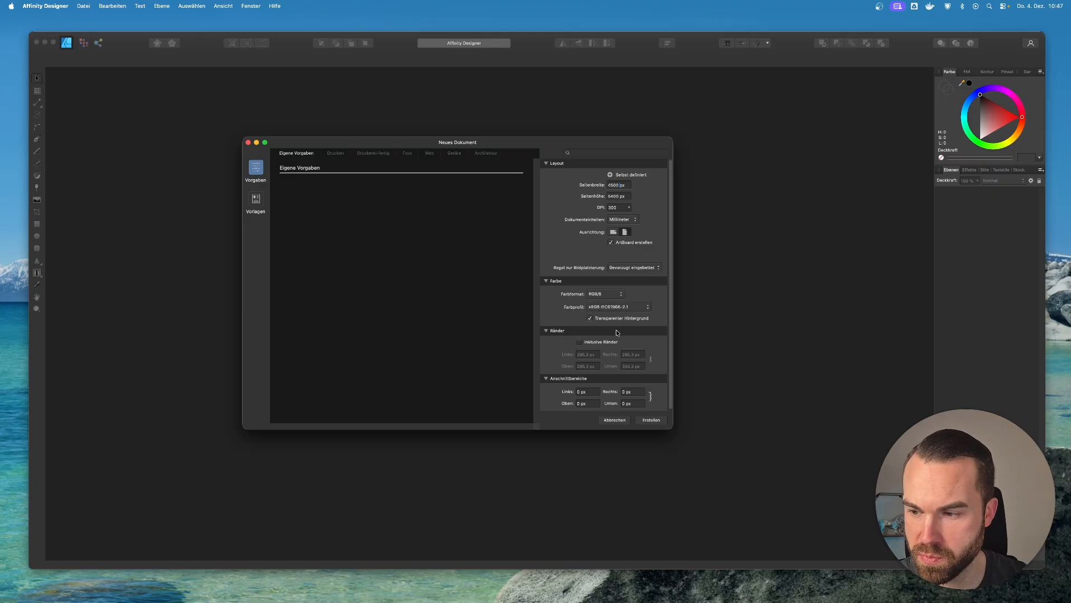
- Create the transparent 4500×5400 document to hold the axolotl design
left_click(649, 419)
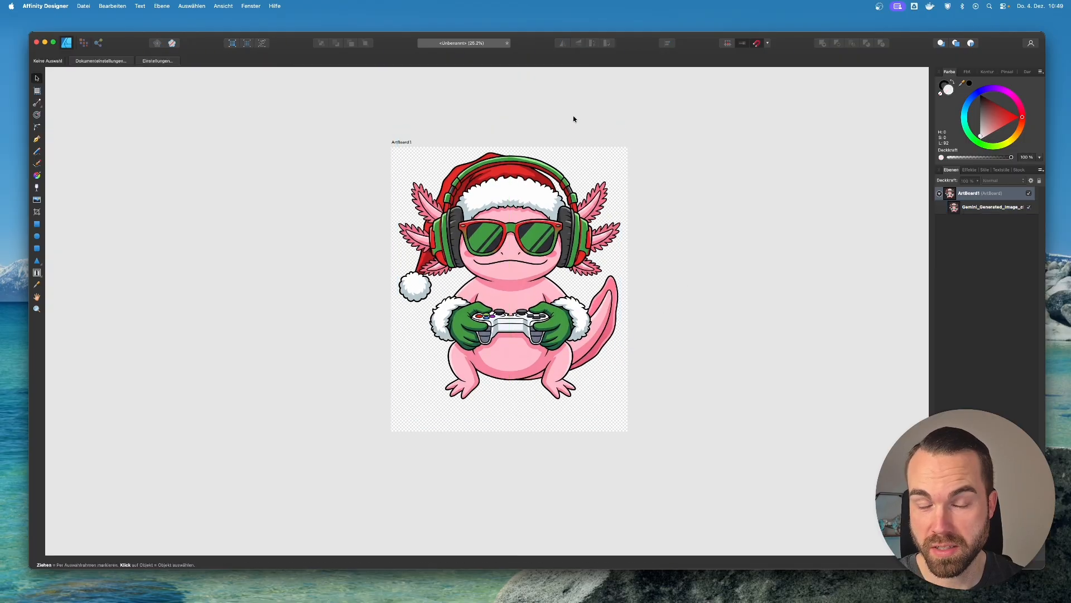
mouse_move(472, 155)
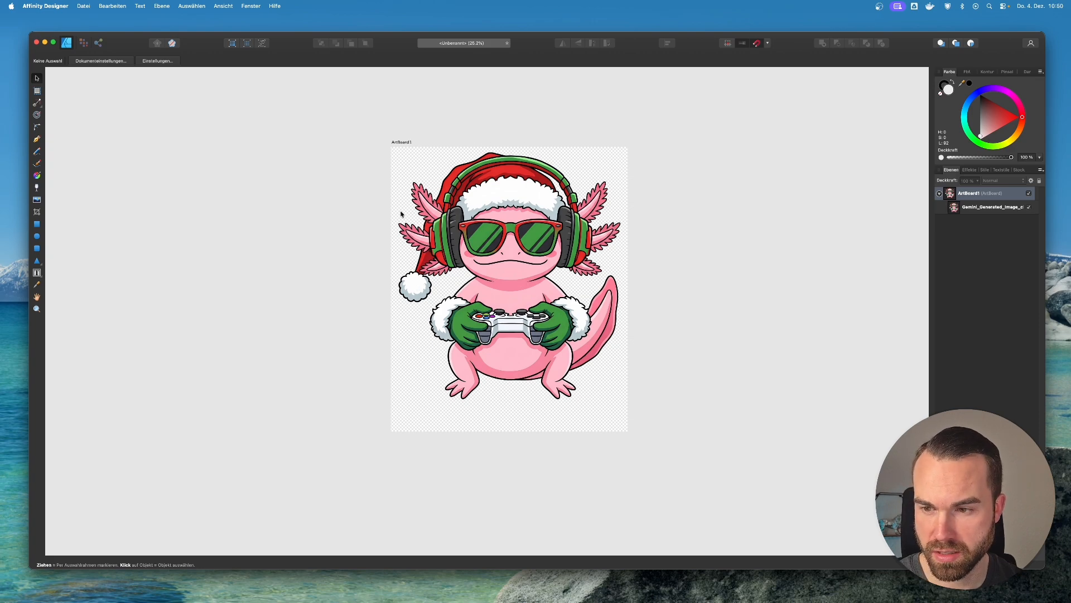
mouse_move(639, 280)
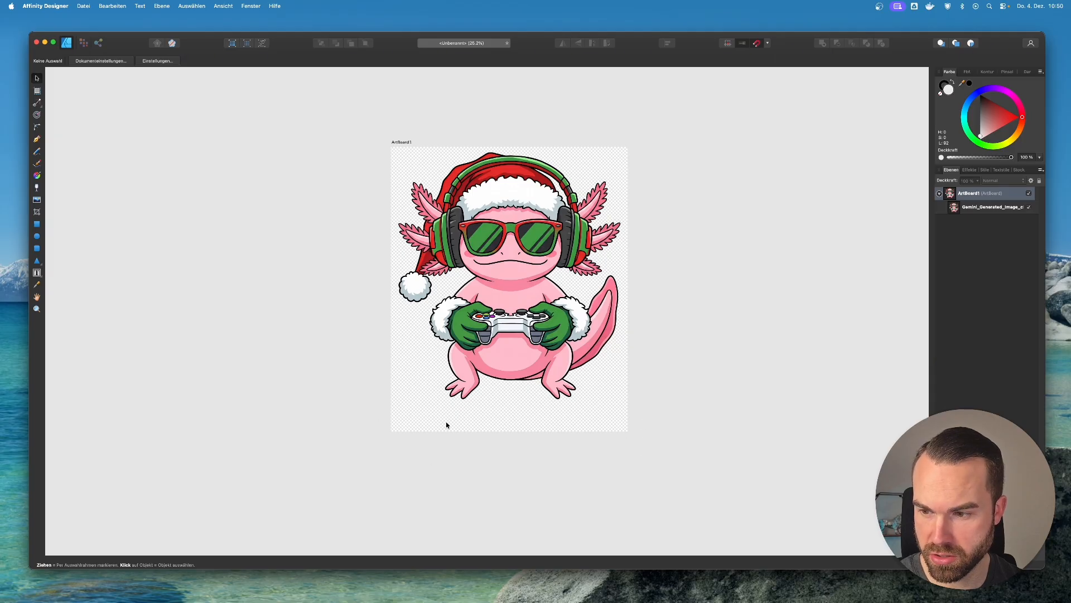
mouse_move(526, 239)
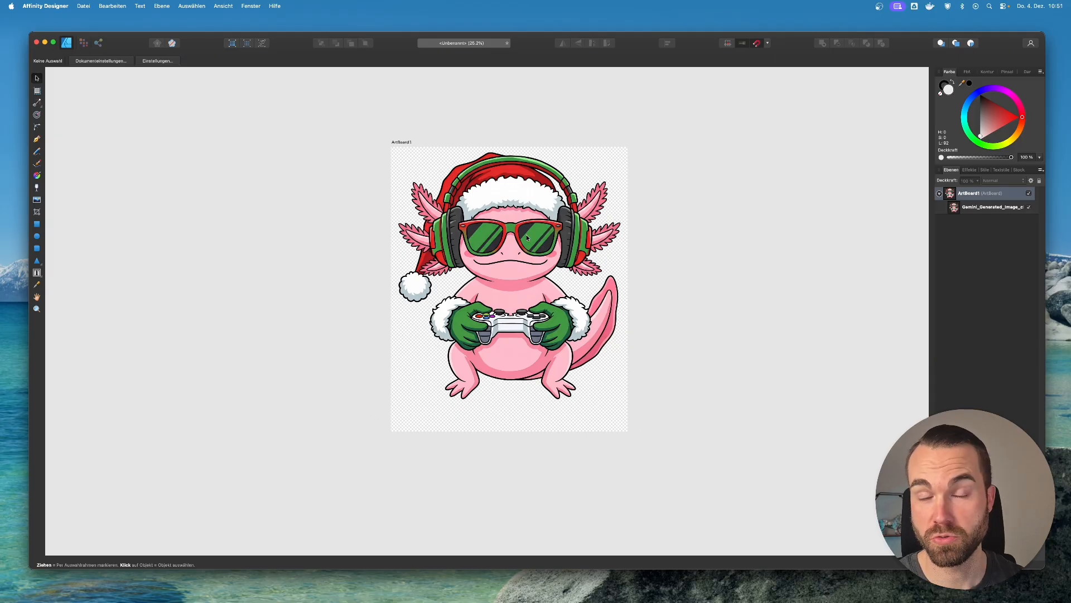
- Export Artboard1 as a 4500×5400 px PNG
left_click(83, 5)
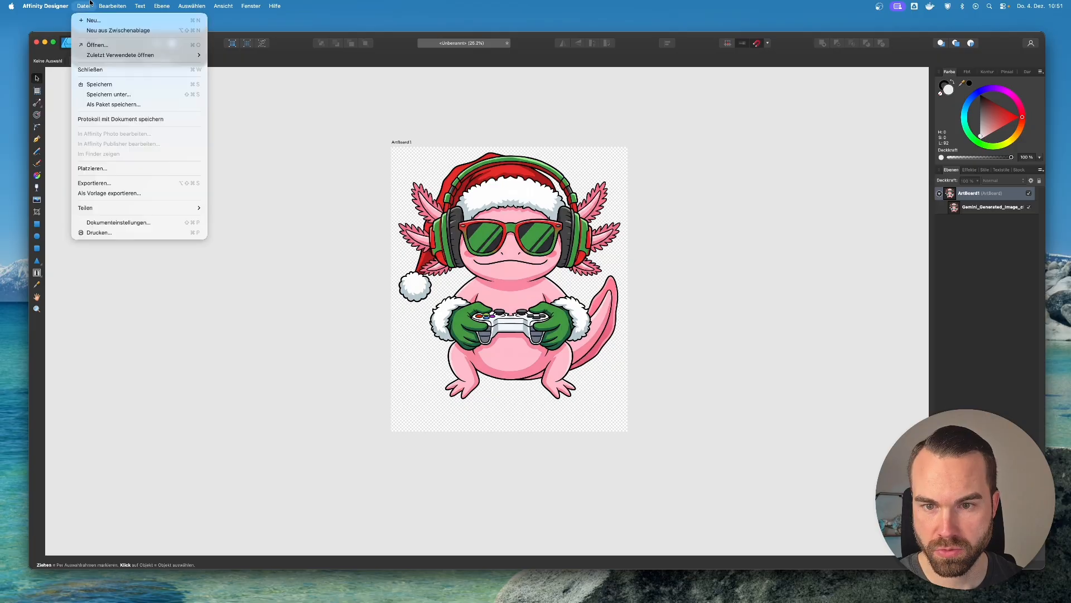
left_click(94, 182)
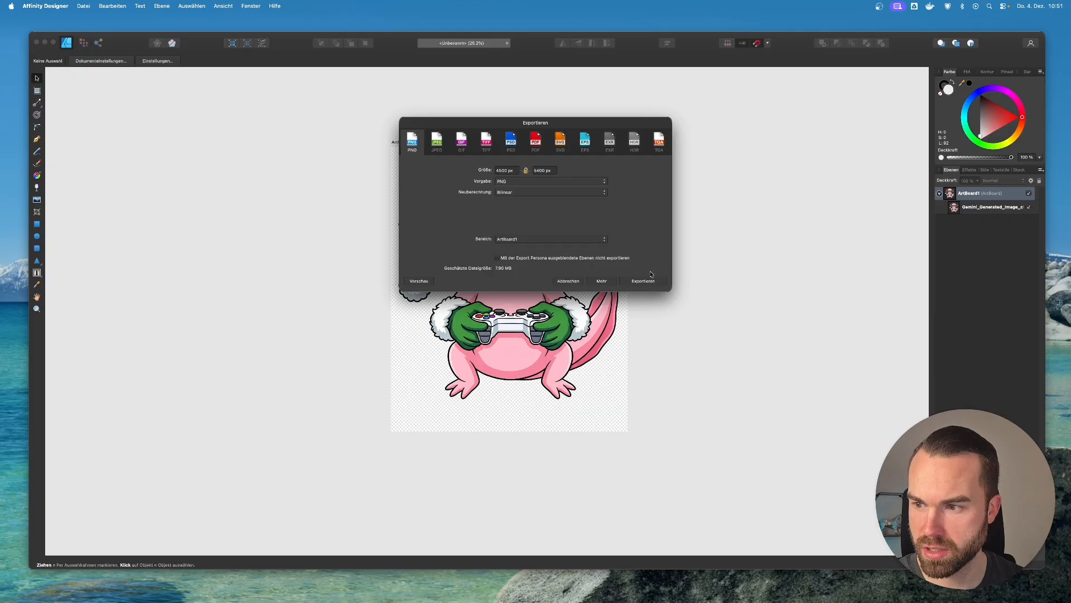
left_click(642, 281)
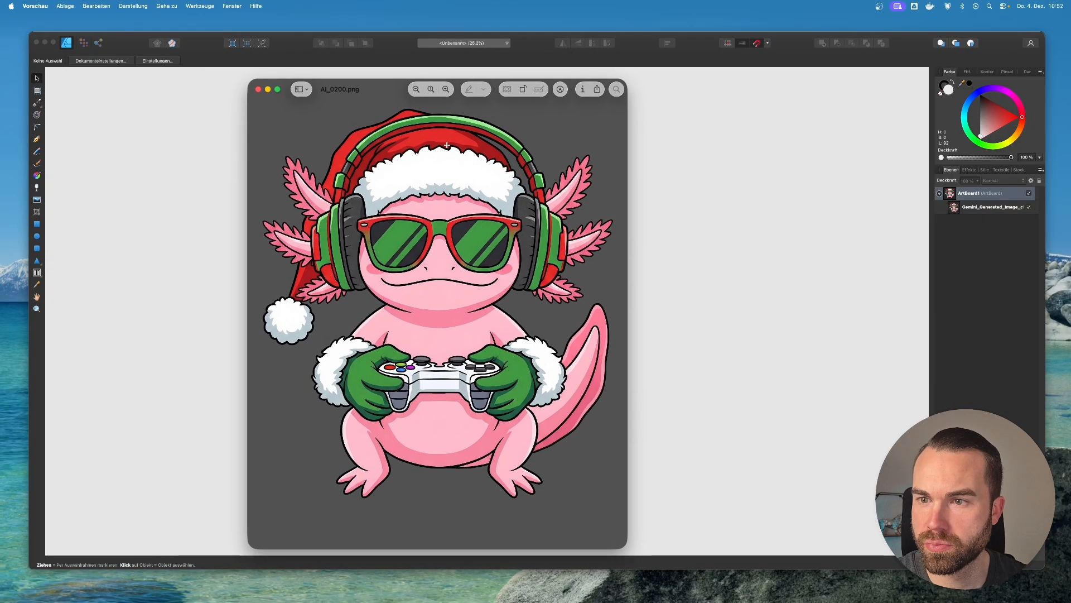
- Open Preview's inspector to check AI_0200.png is 4500×5400 px at 300 ppi
left_click(582, 89)
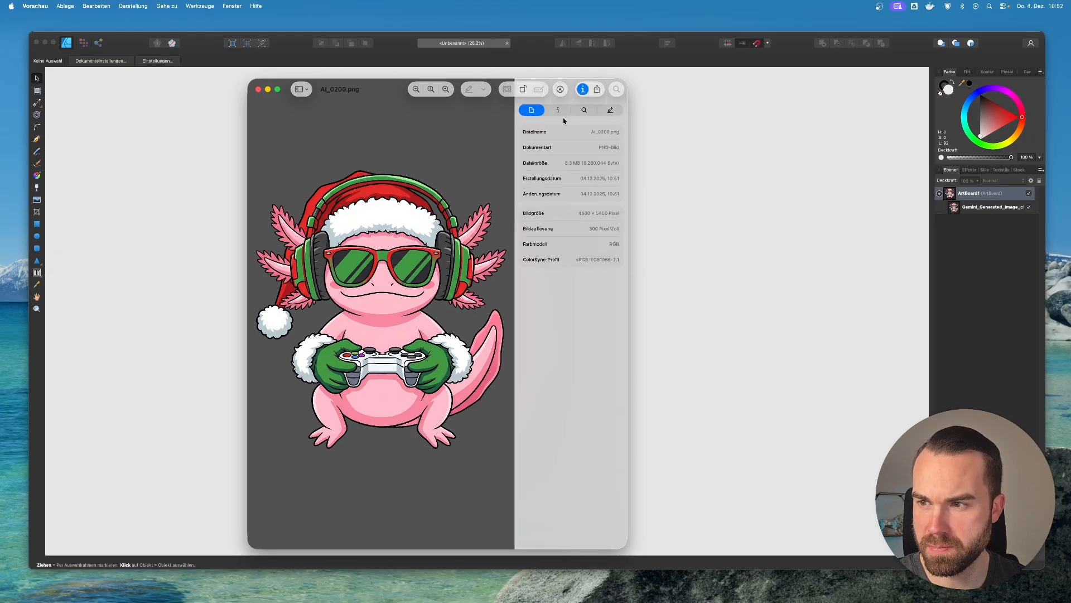
mouse_move(528, 127)
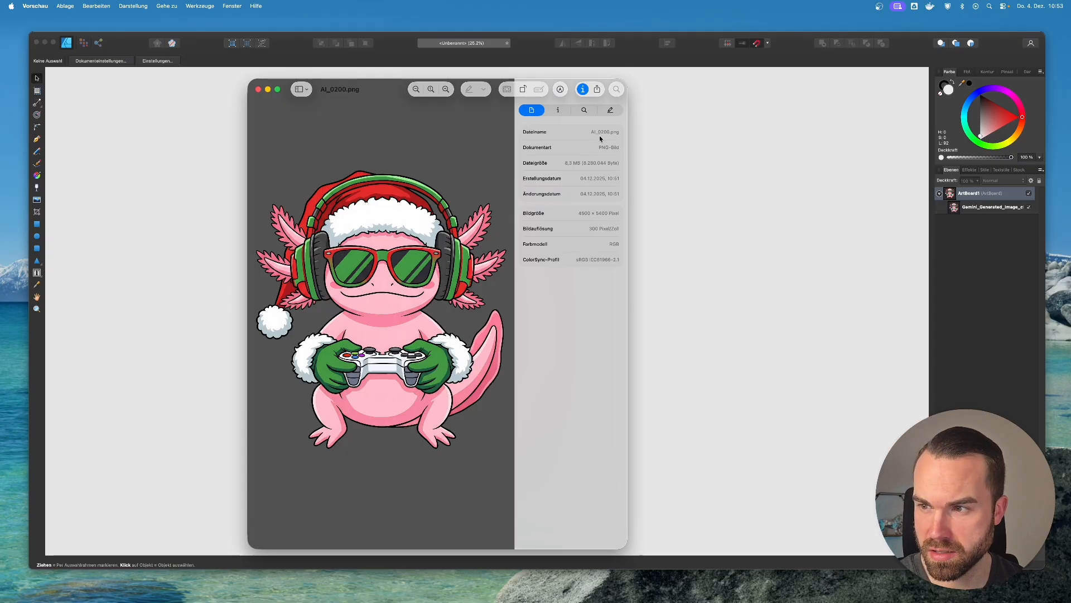
mouse_move(611, 137)
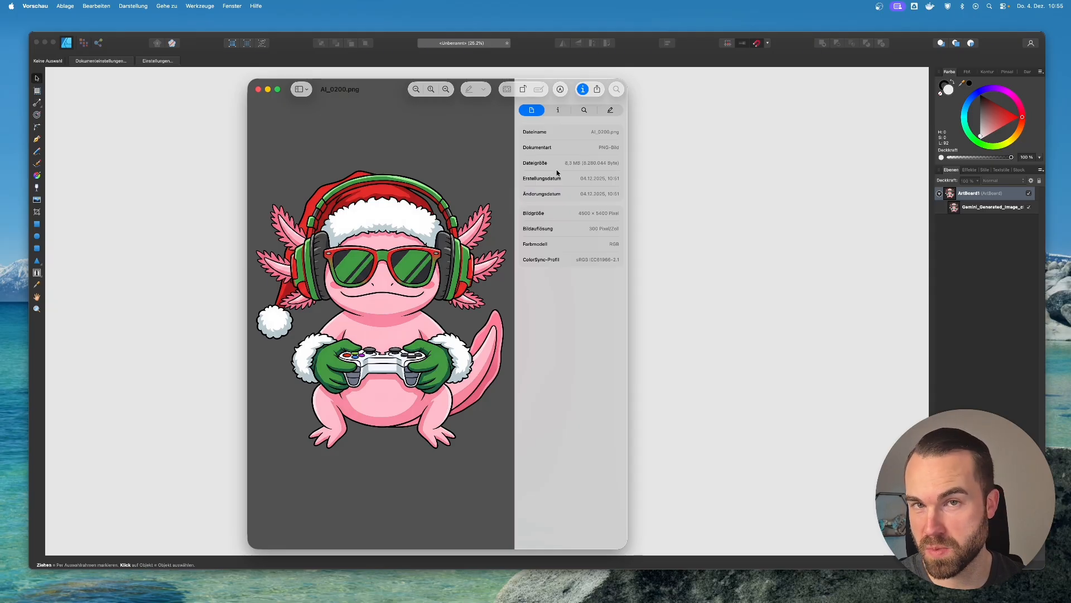
mouse_move(559, 214)
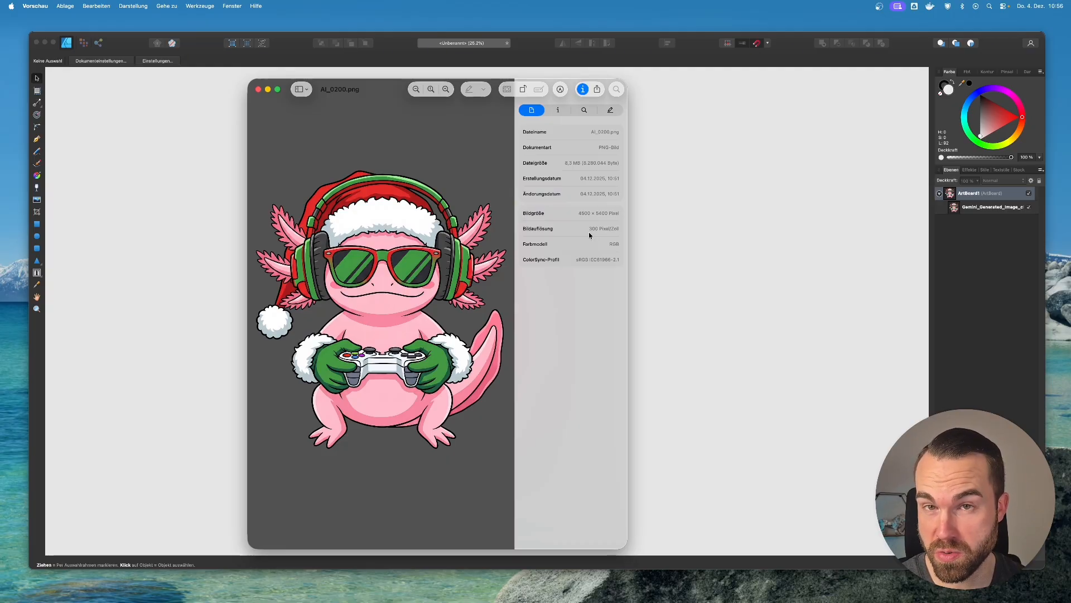
mouse_move(599, 213)
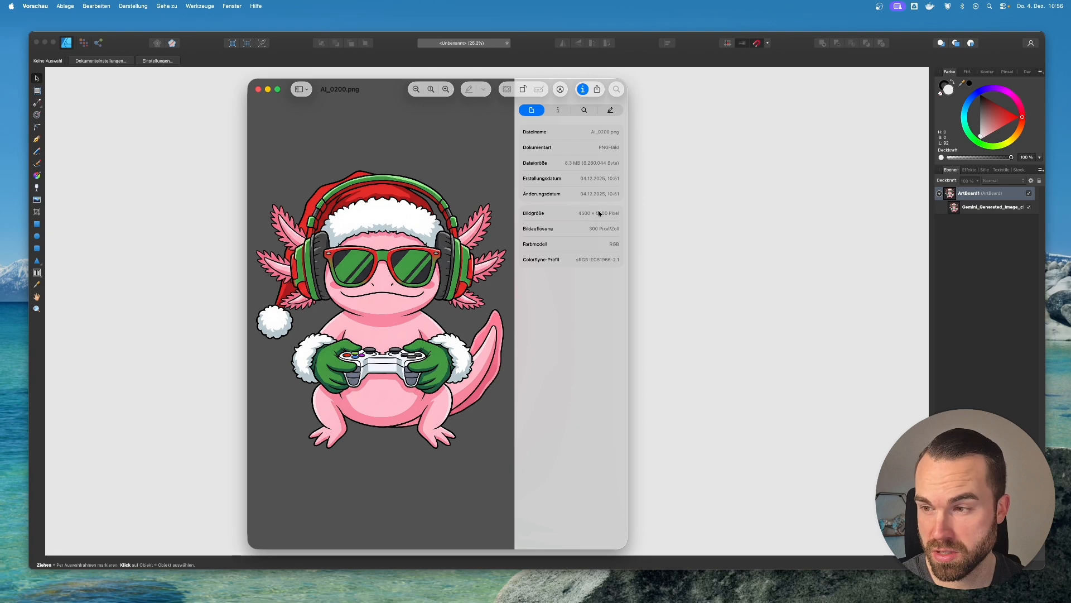
mouse_move(618, 221)
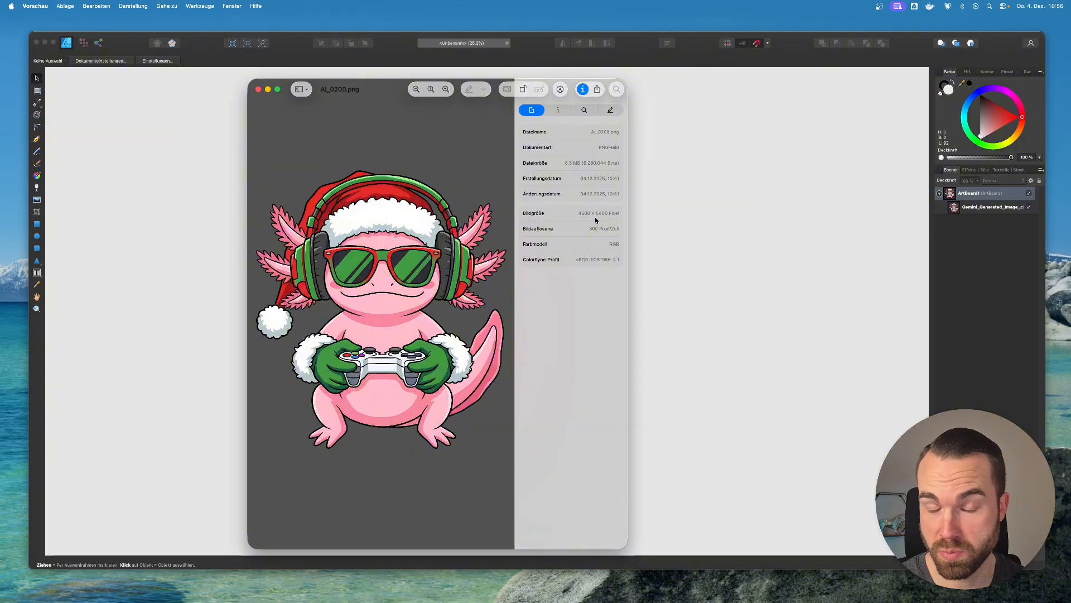
mouse_move(542, 178)
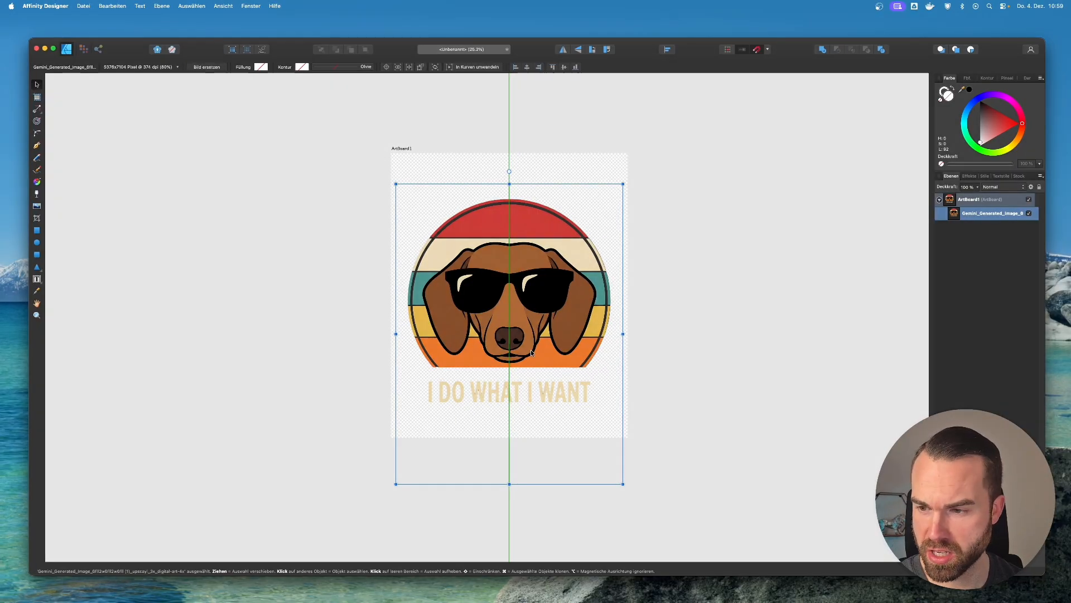
- Drag the dachshund design to snap onto the artboard's vertical centre guide
left_click_drag(509, 335, 509, 303)
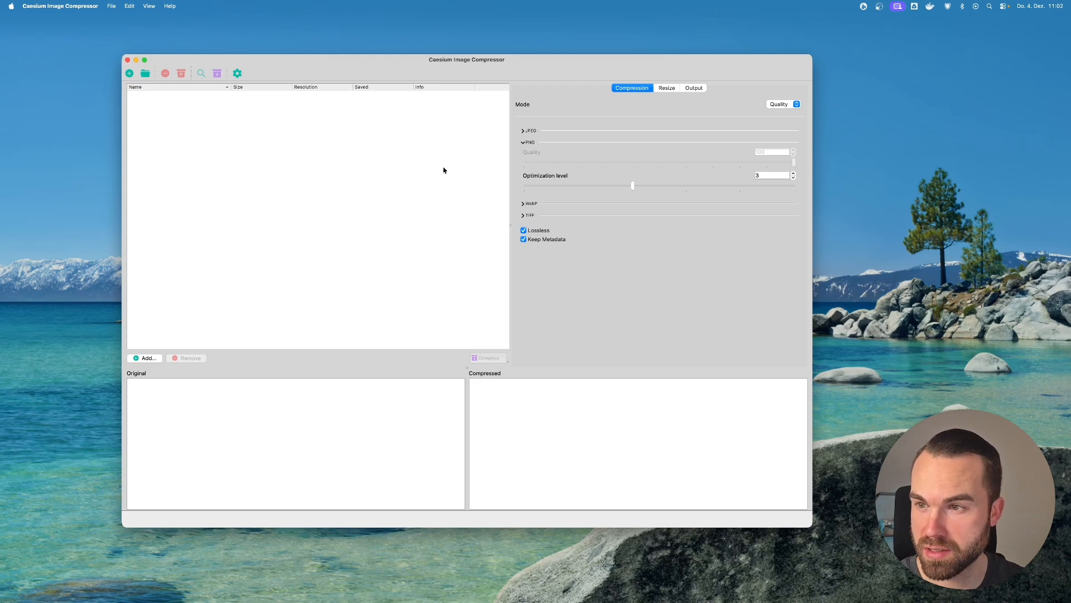
mouse_move(528, 66)
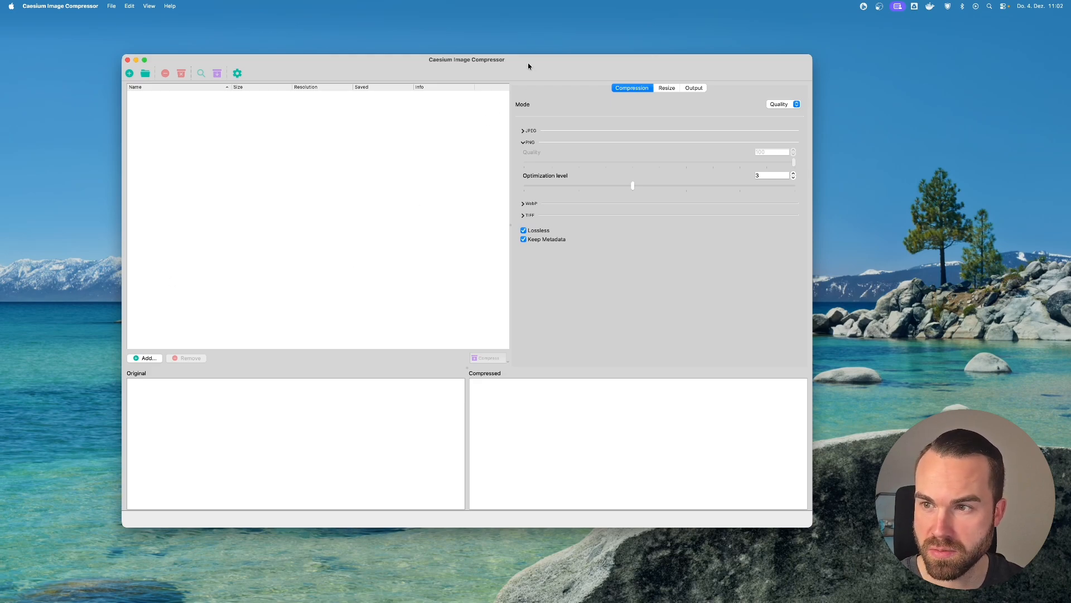
mouse_move(611, 180)
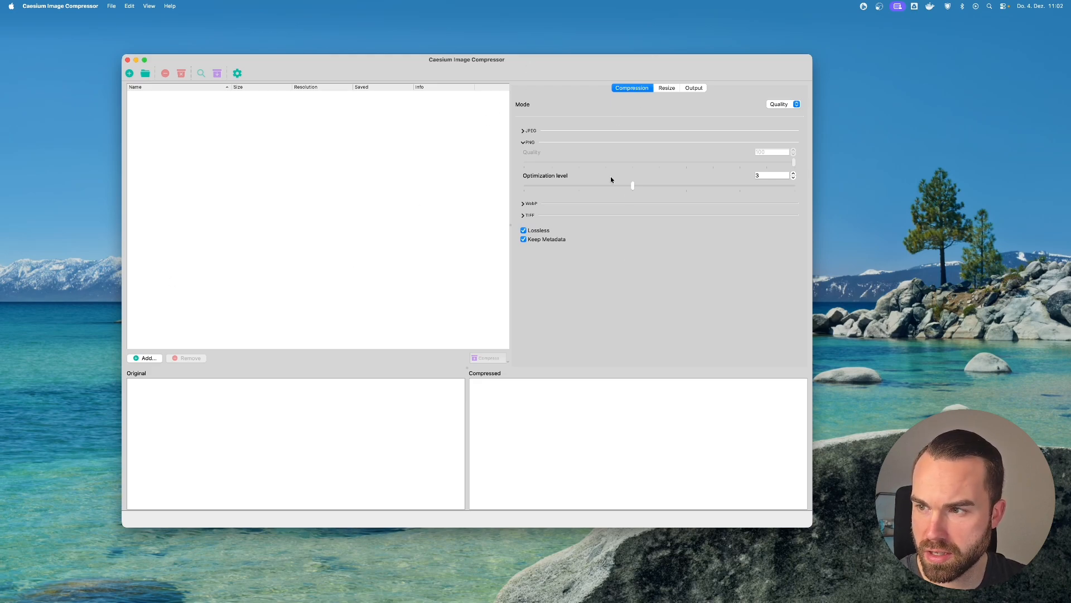
mouse_move(565, 168)
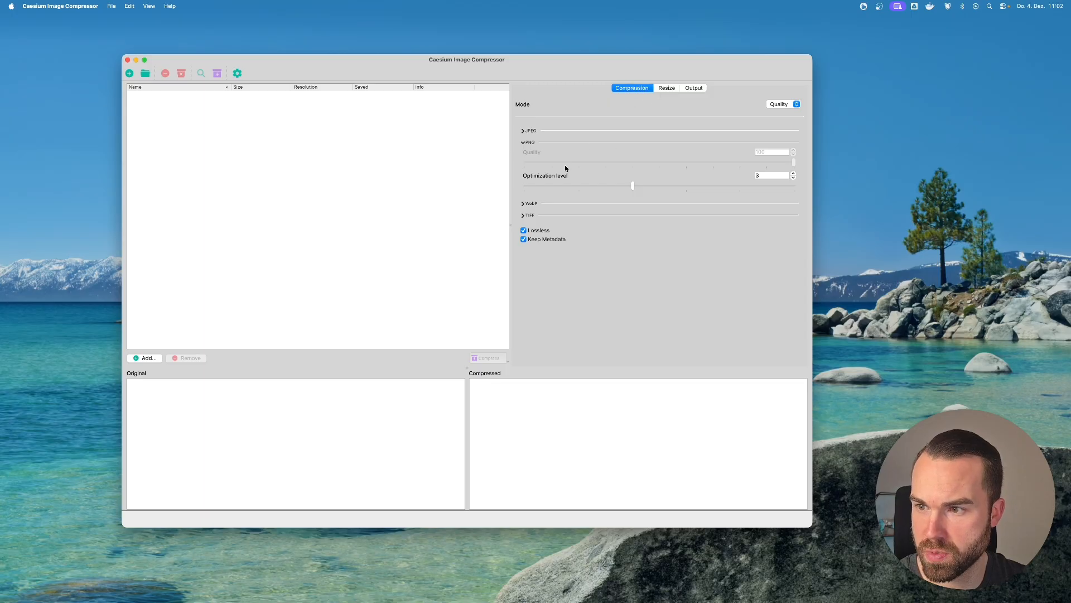
mouse_move(560, 176)
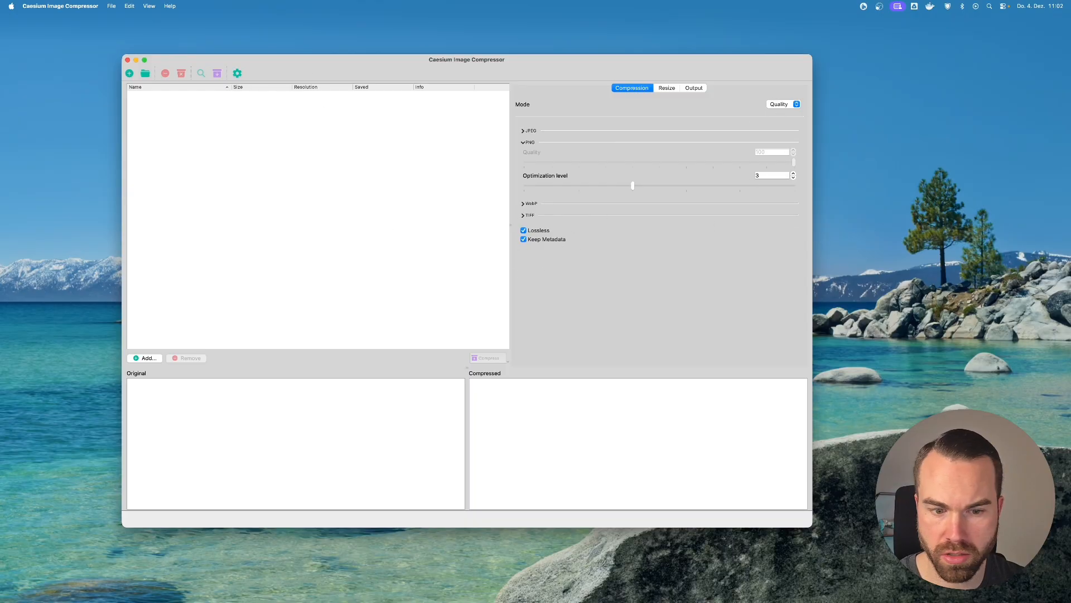
- Add AI_0200–AI_0202.png to Caesium and start lossless compression
left_click(147, 357)
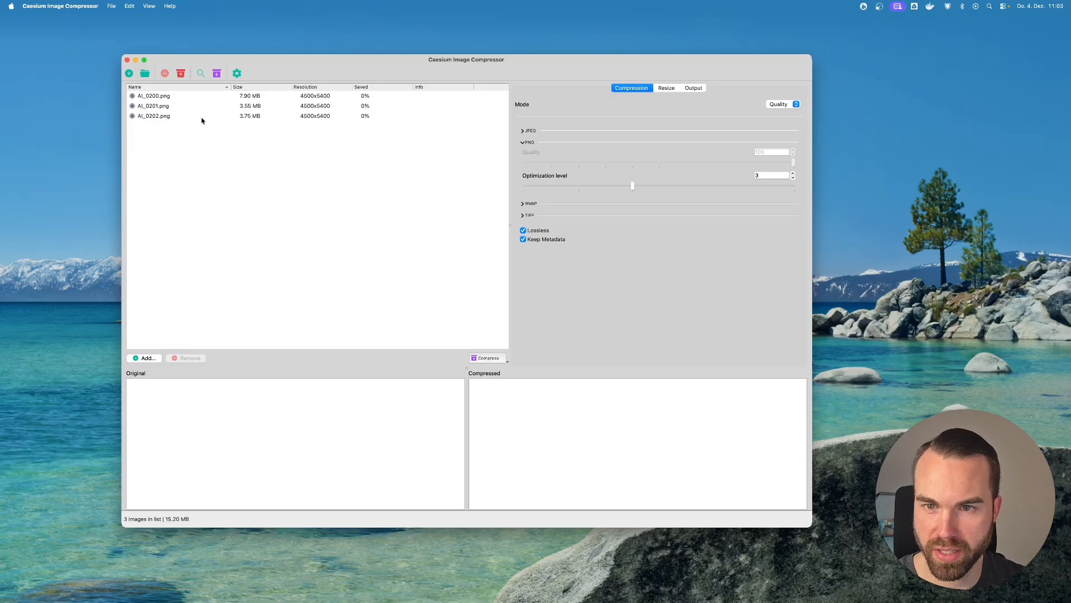
mouse_move(217, 125)
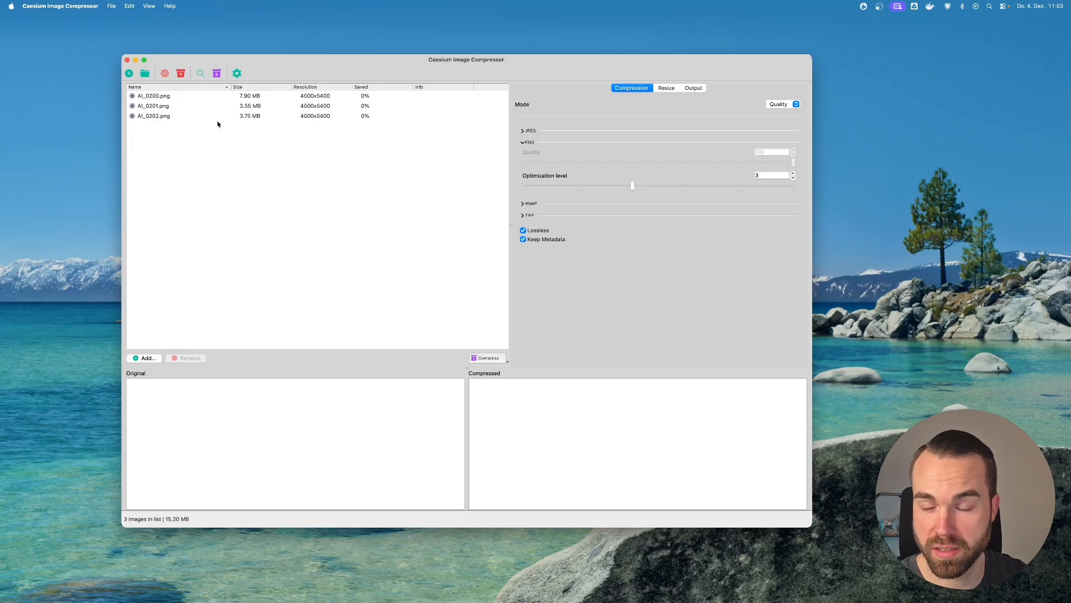
mouse_move(230, 130)
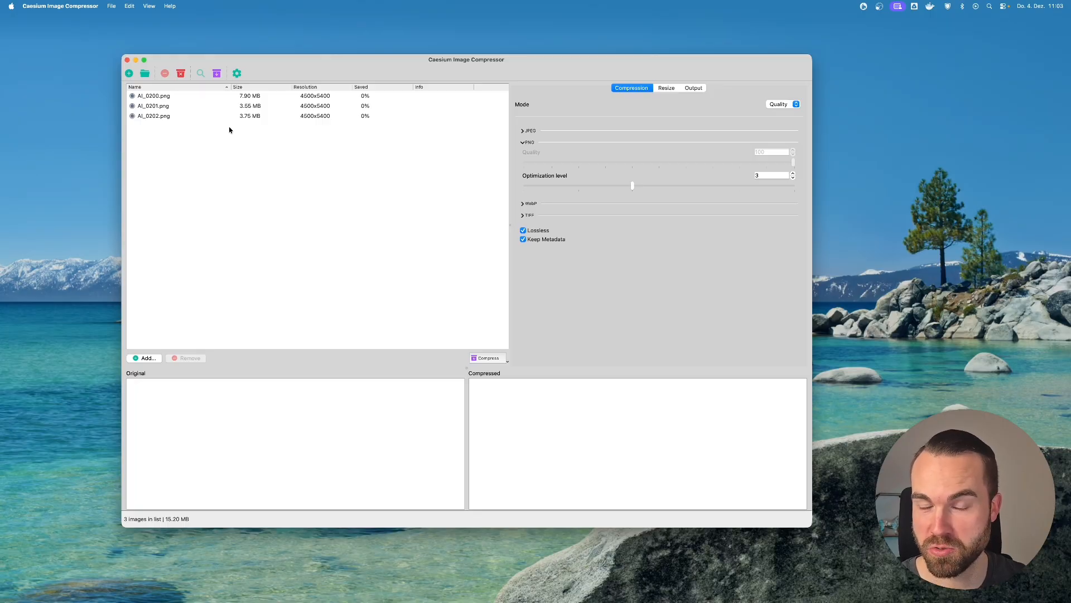
mouse_move(328, 116)
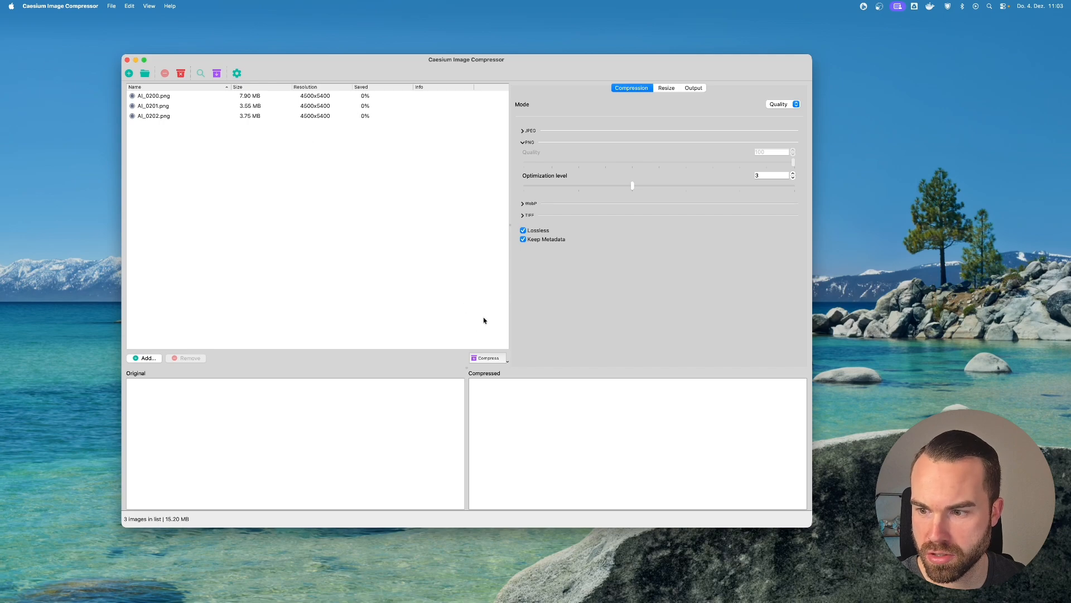
left_click(486, 357)
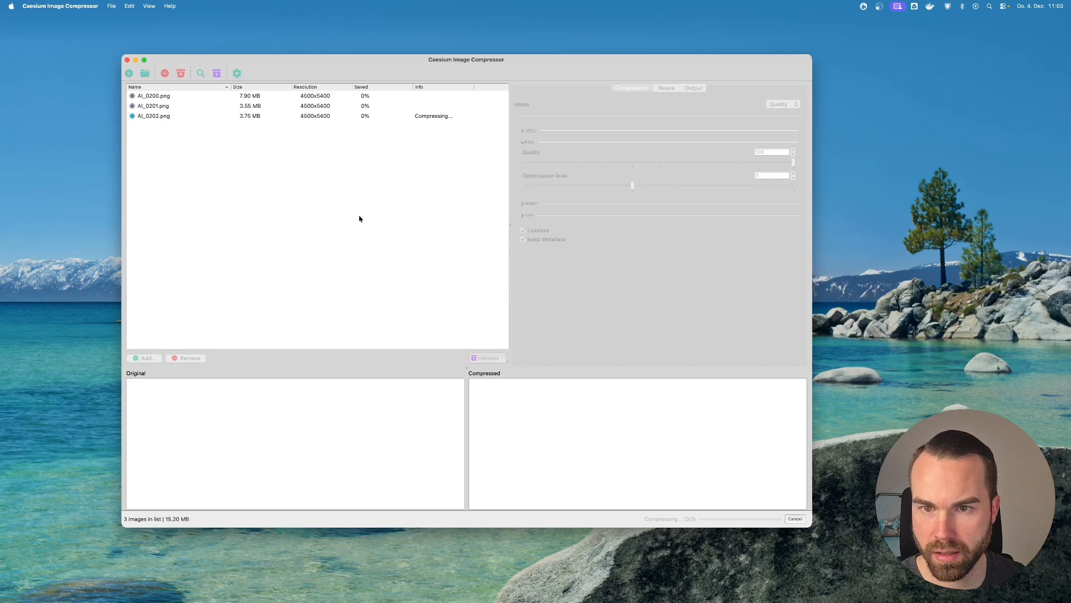